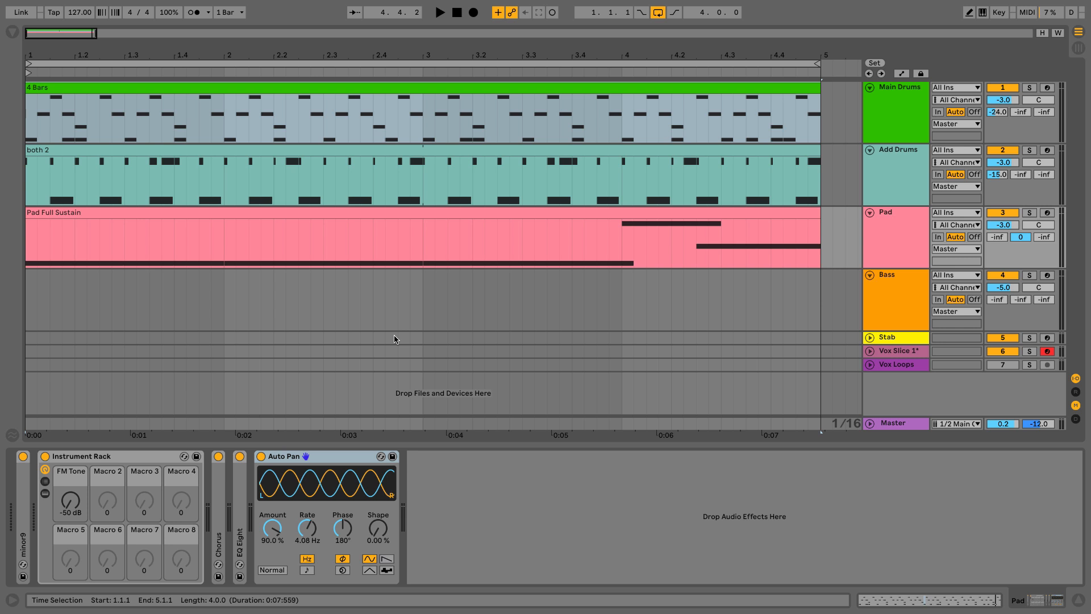
mouse_move(380, 370)
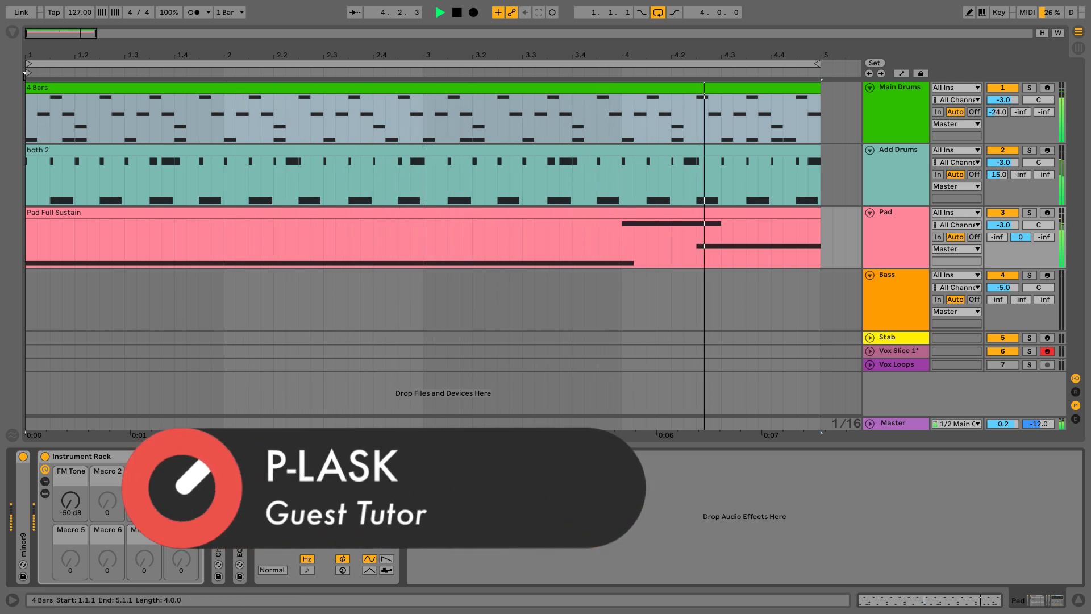
- Set the first Auto Pan's Amount to 100% and leave Phase reset at 180° after experimenting
click(47, 198)
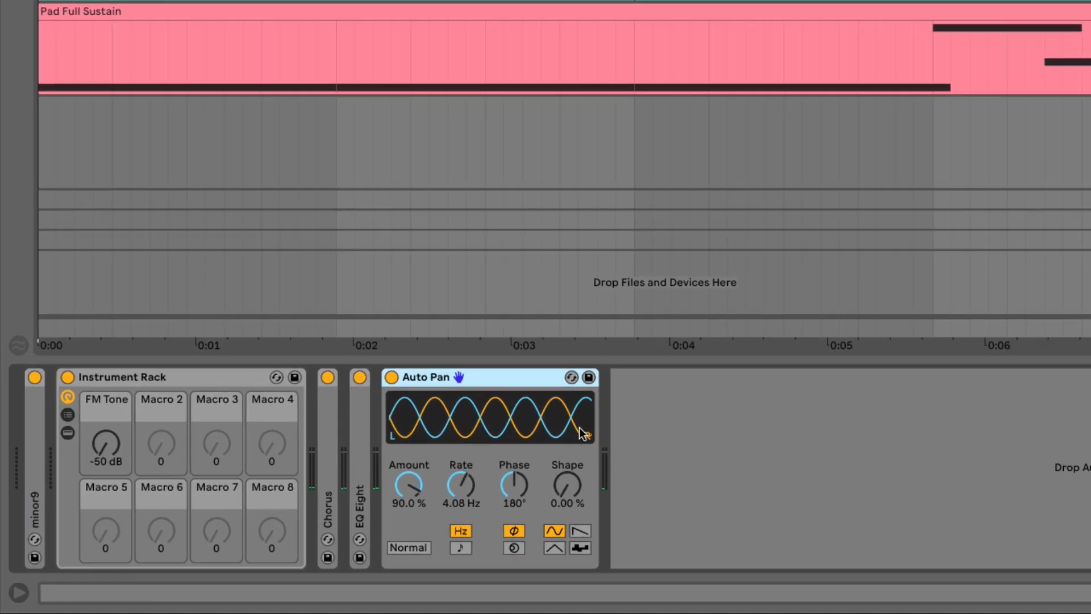
mouse_move(385, 423)
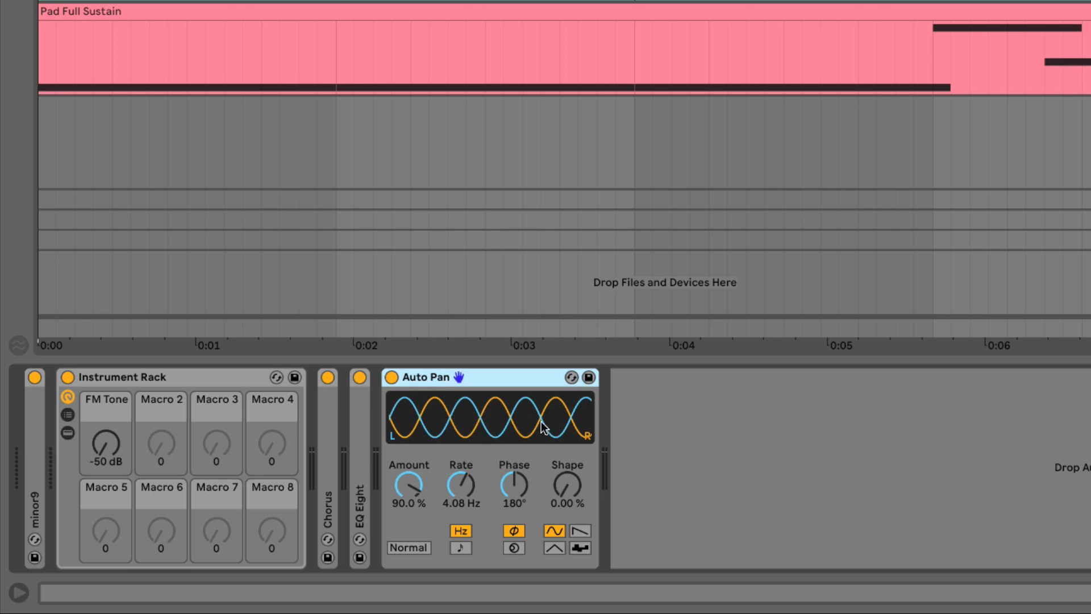
mouse_move(391, 428)
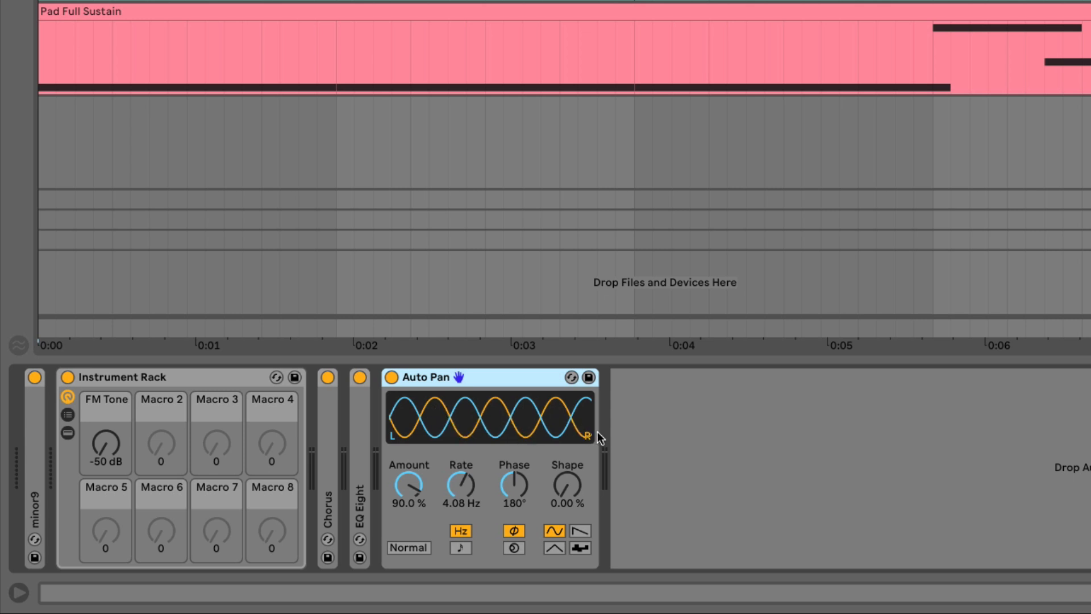
mouse_move(396, 445)
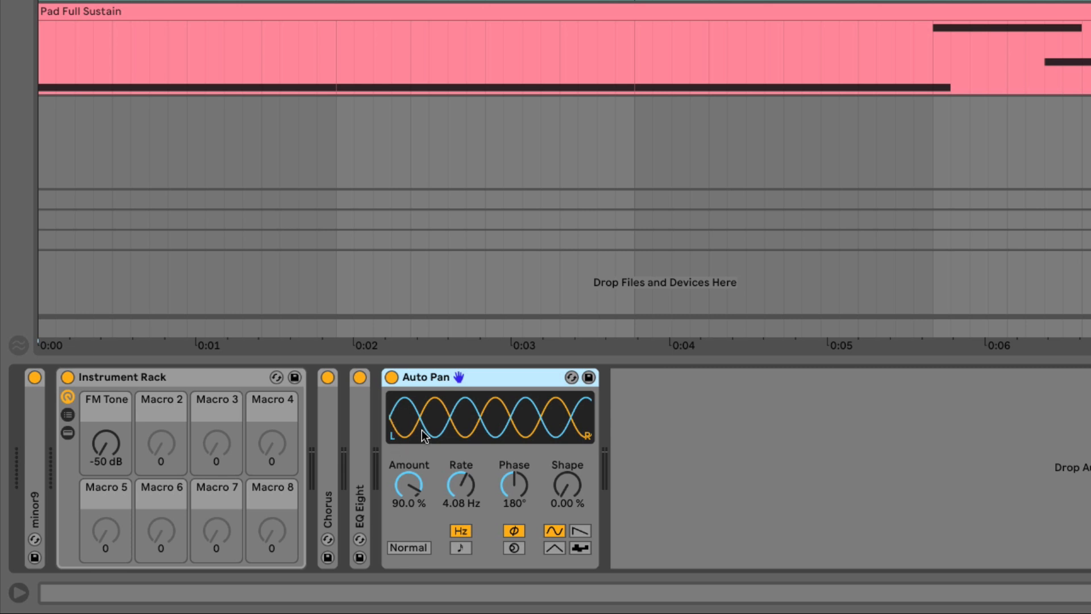
mouse_move(582, 443)
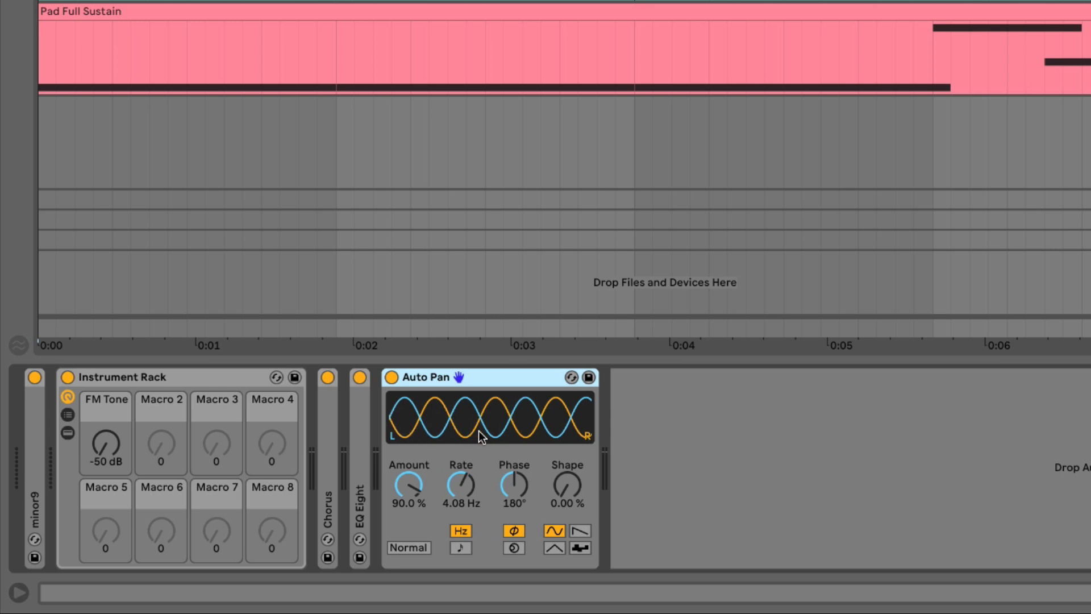
mouse_move(478, 385)
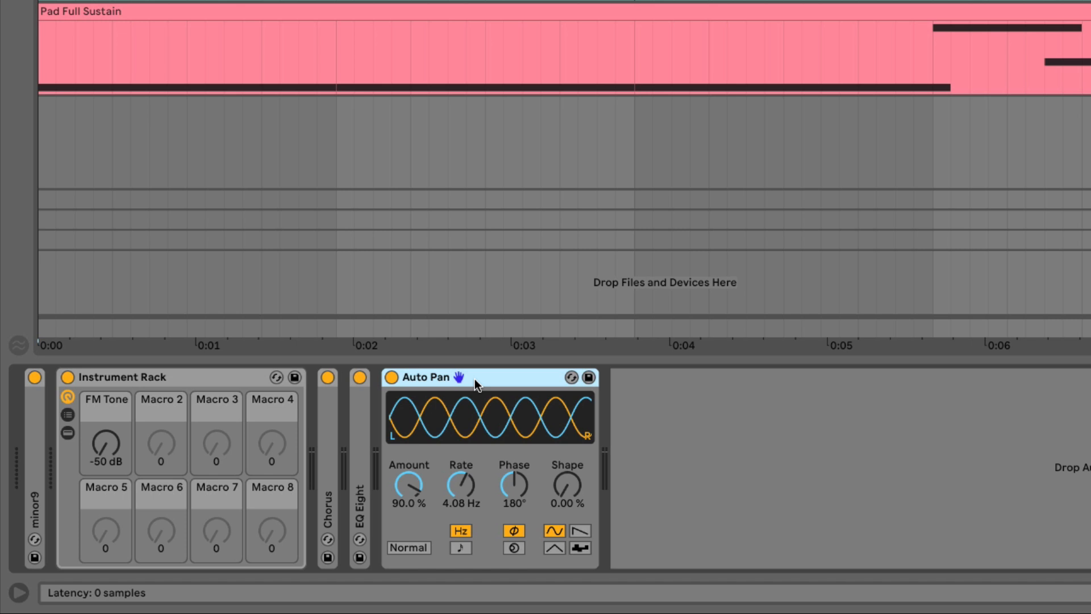
mouse_move(467, 404)
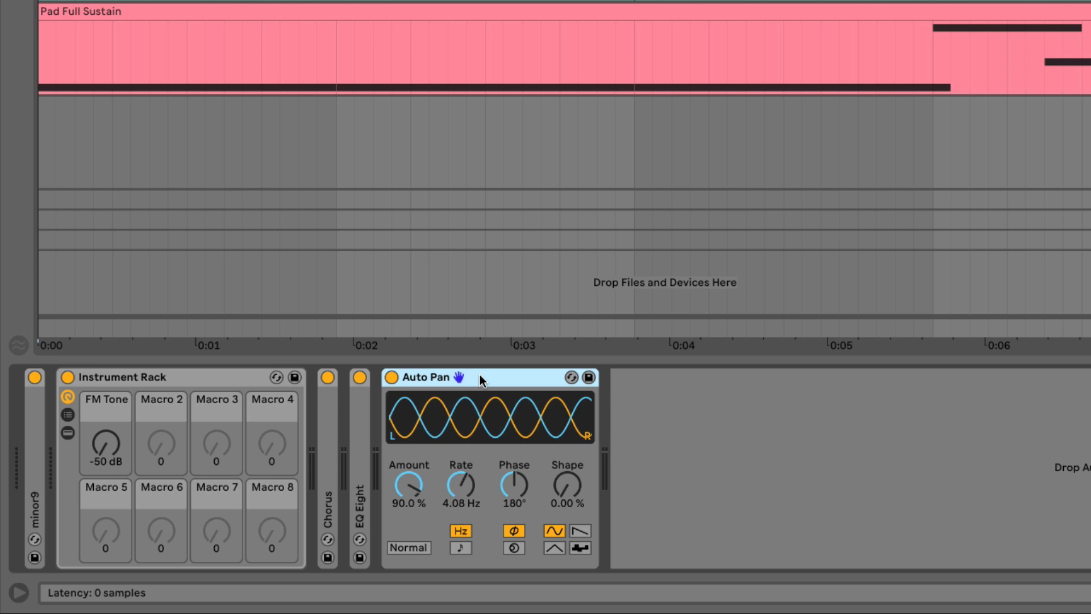
mouse_move(486, 381)
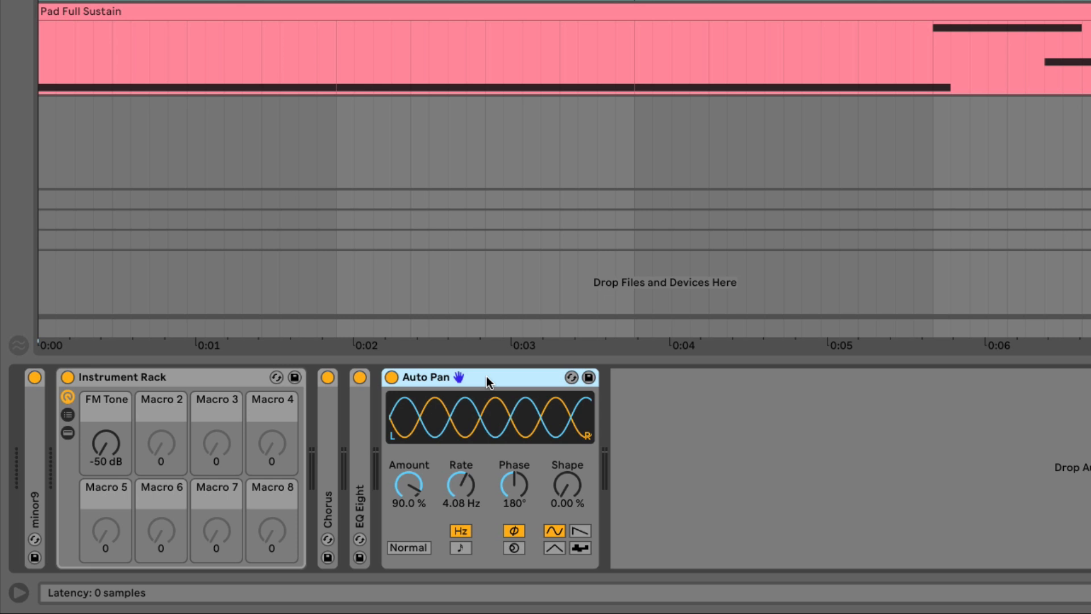
mouse_move(502, 492)
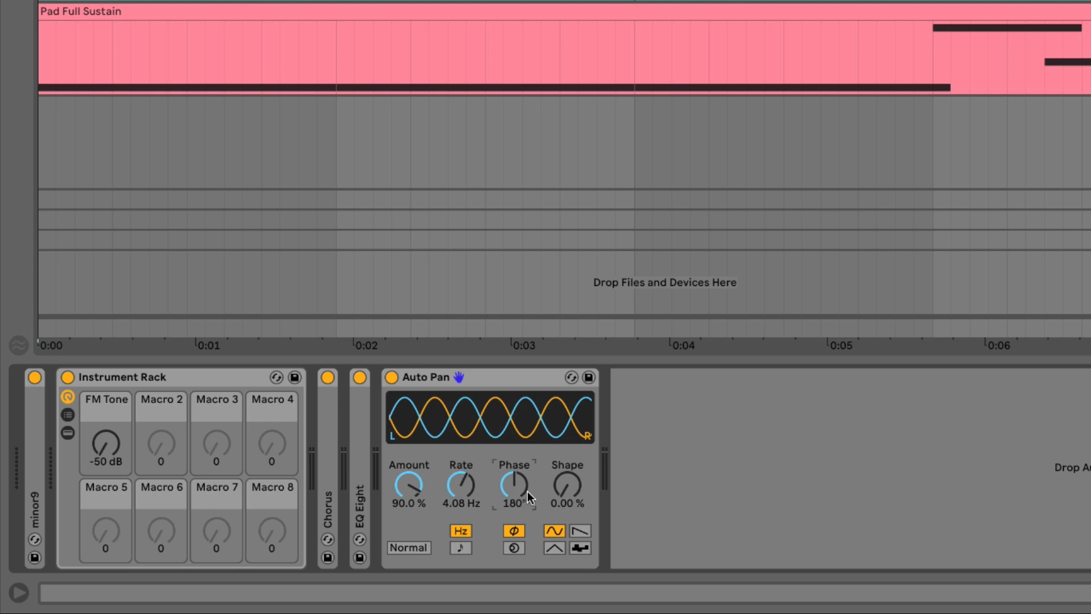
mouse_move(524, 492)
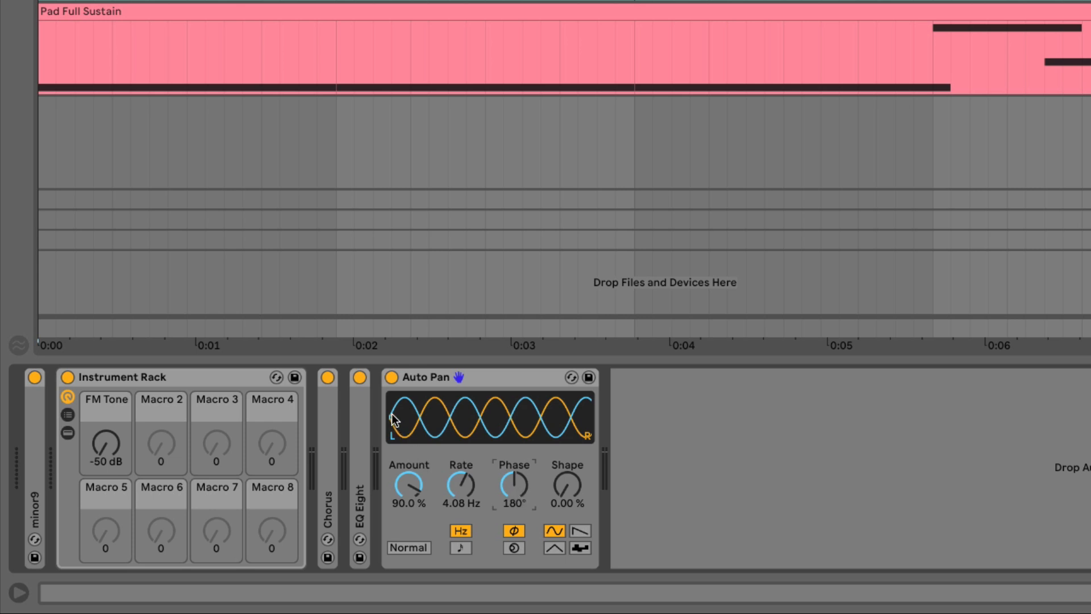
mouse_move(515, 485)
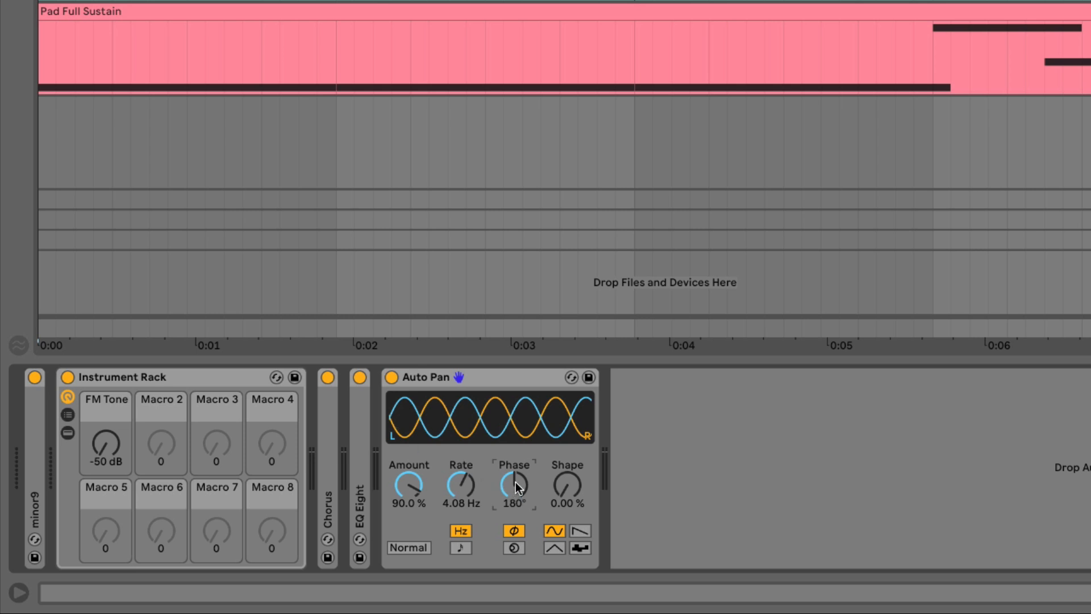
mouse_move(409, 409)
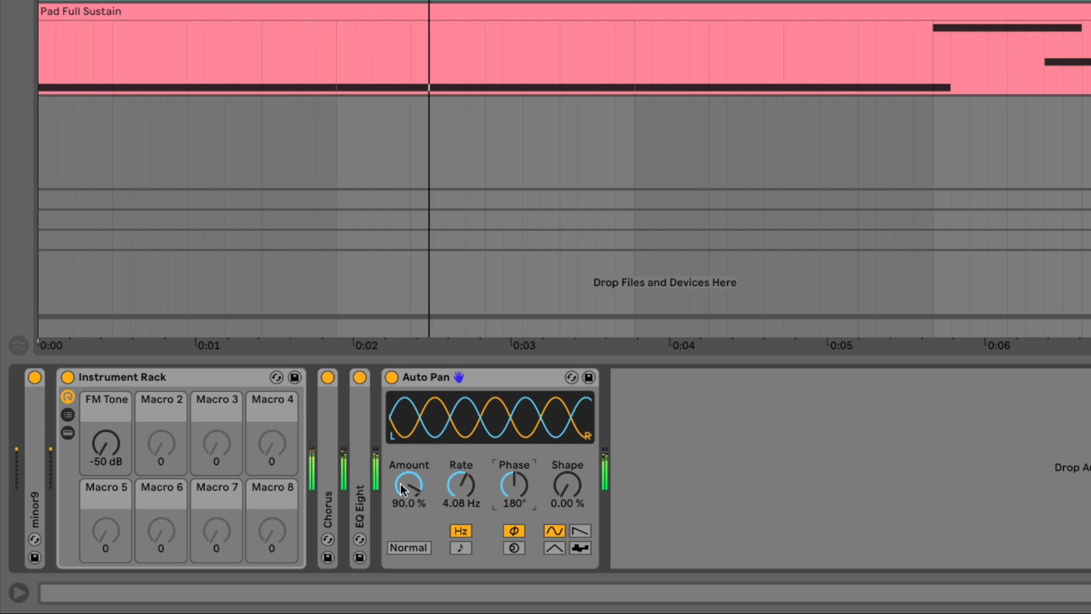
drag(407, 485, 408, 473)
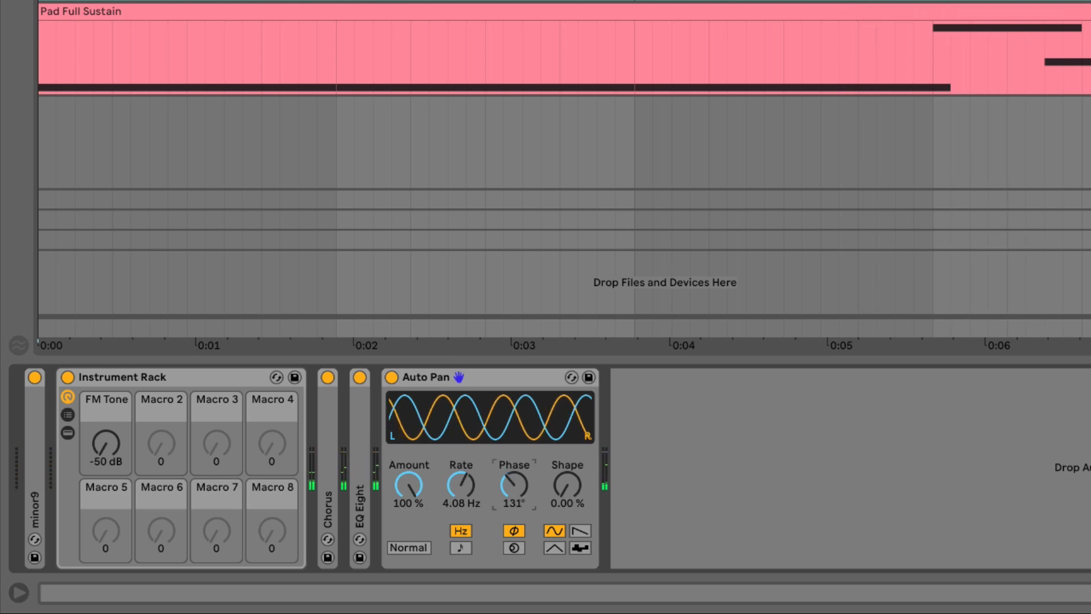
click(512, 483)
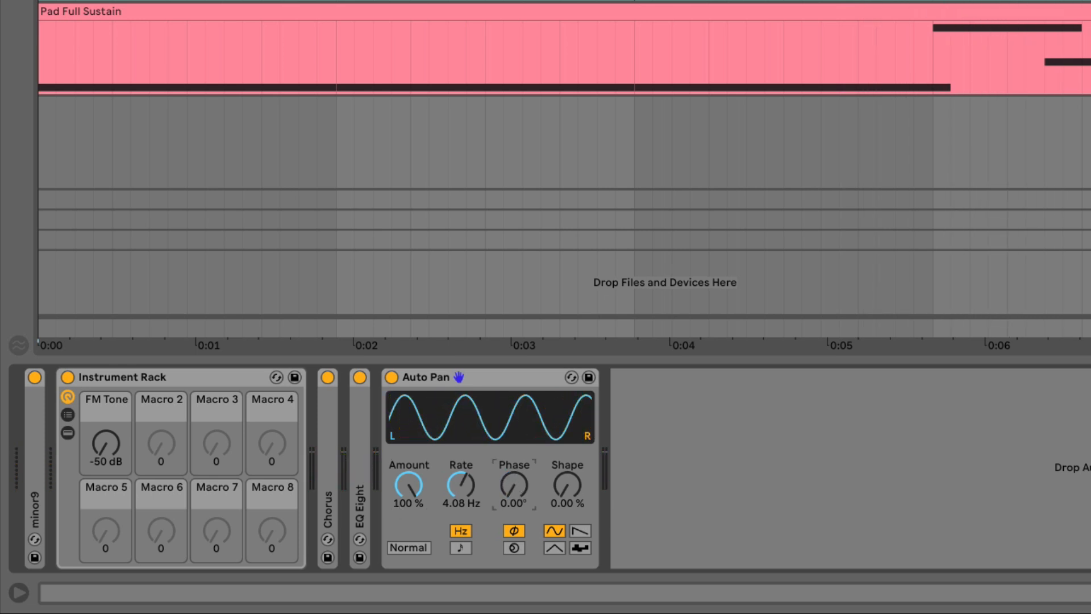
drag(514, 484, 513, 452)
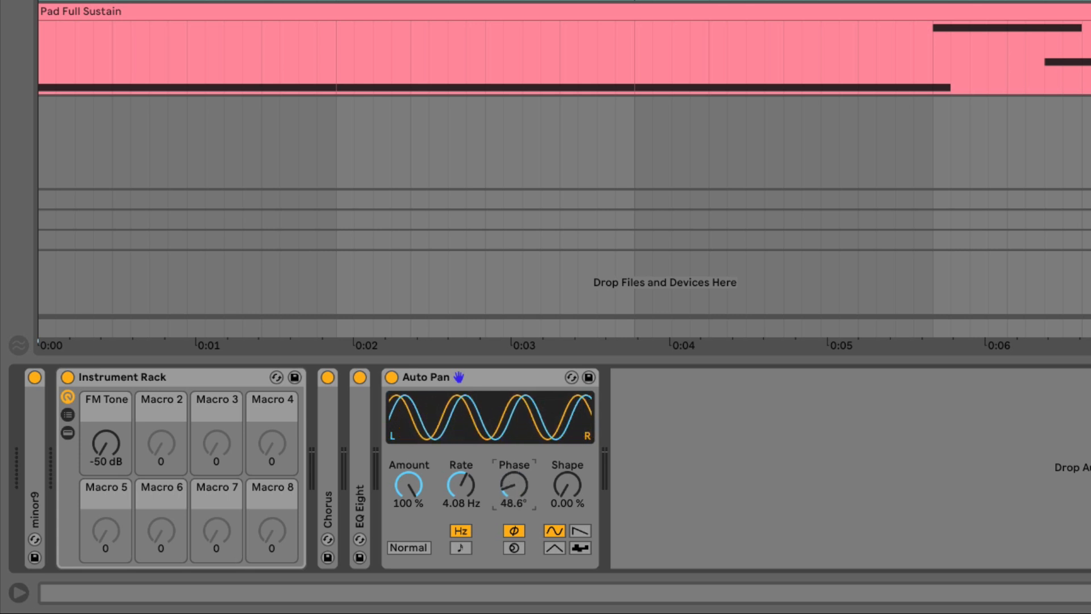
click(513, 485)
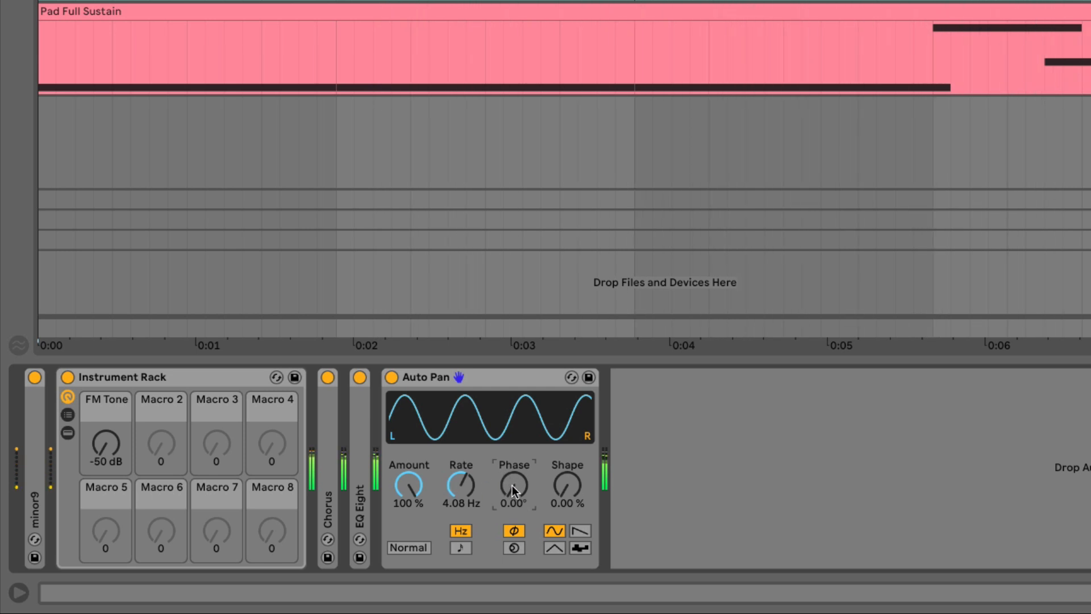
double_click(513, 484)
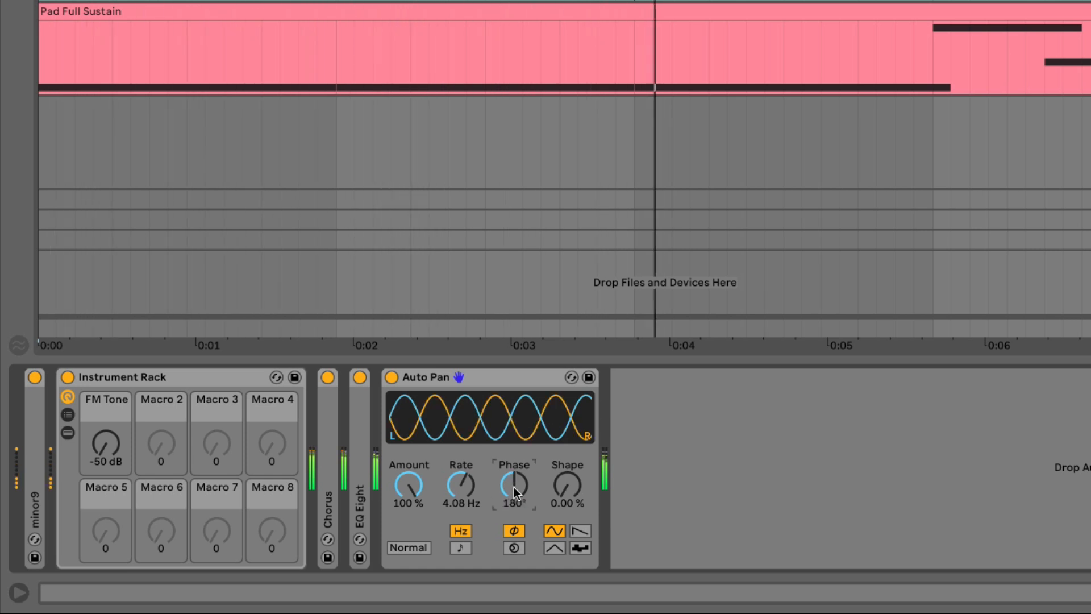
click(488, 376)
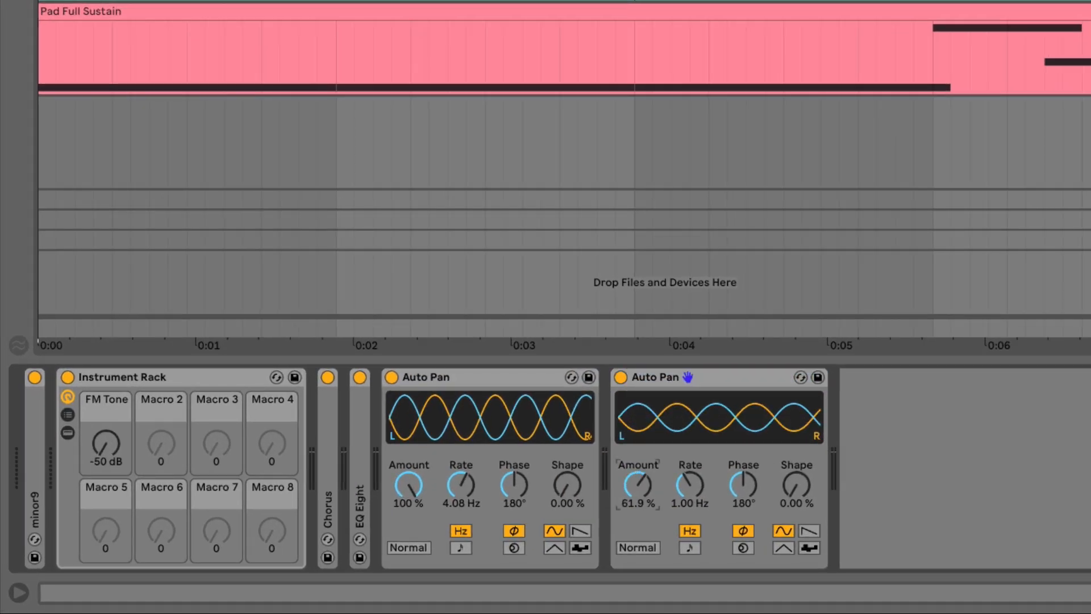
- Set the second Auto Pan to 100% amount with a tempo-synced 1/8 rate
drag(636, 485, 636, 501)
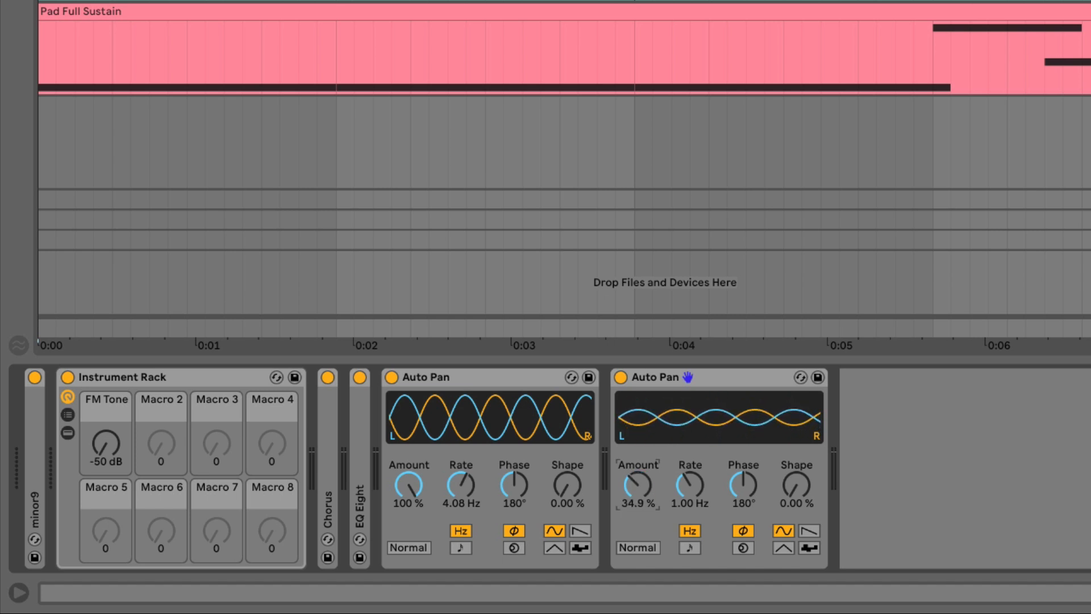
drag(637, 484, 636, 459)
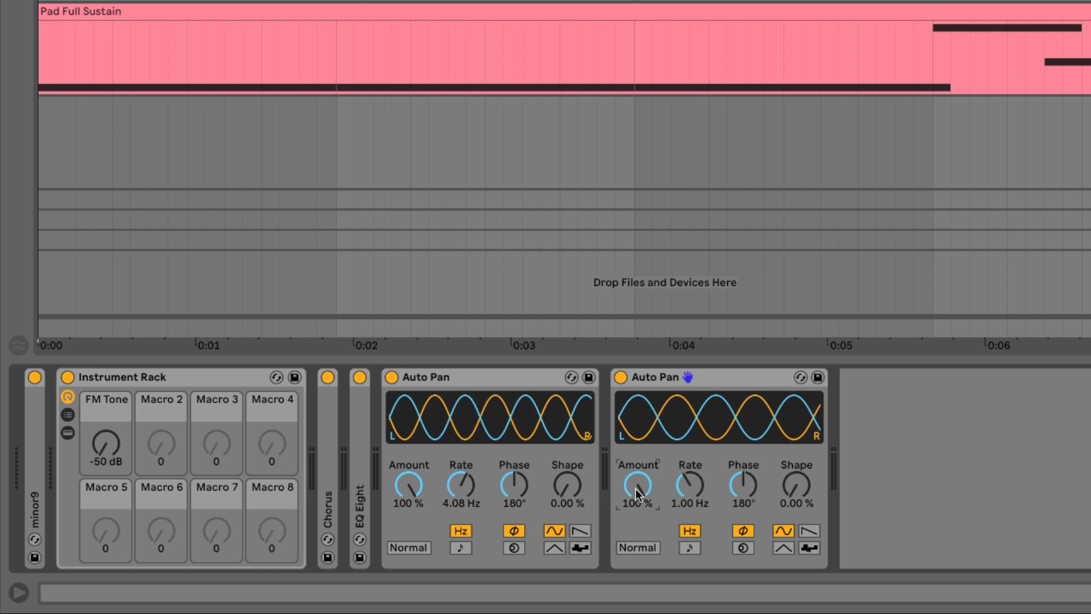
mouse_move(743, 485)
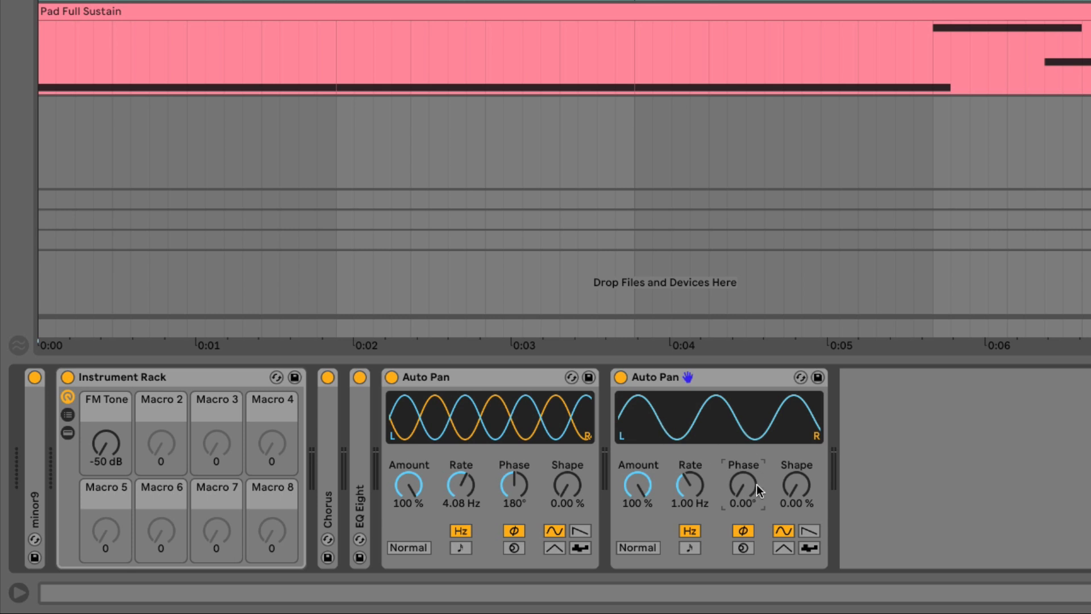
mouse_move(745, 492)
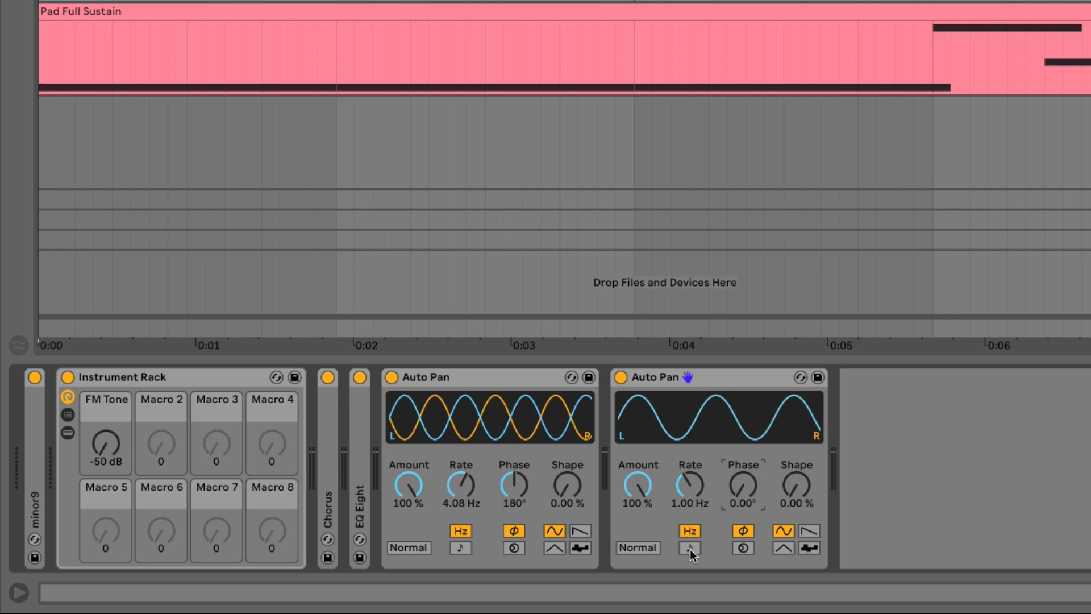
click(689, 547)
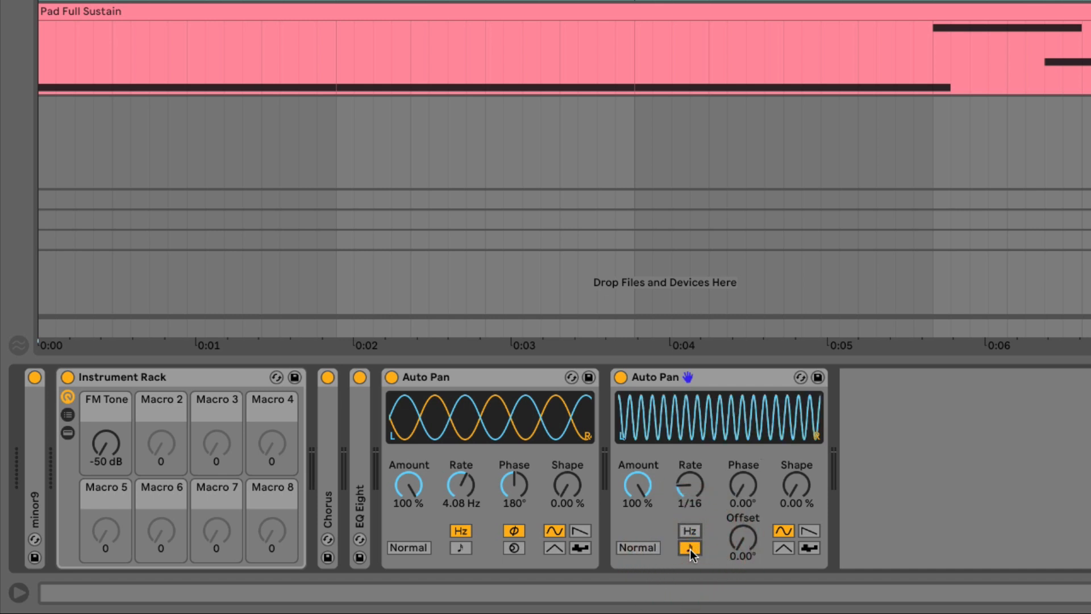
click(689, 547)
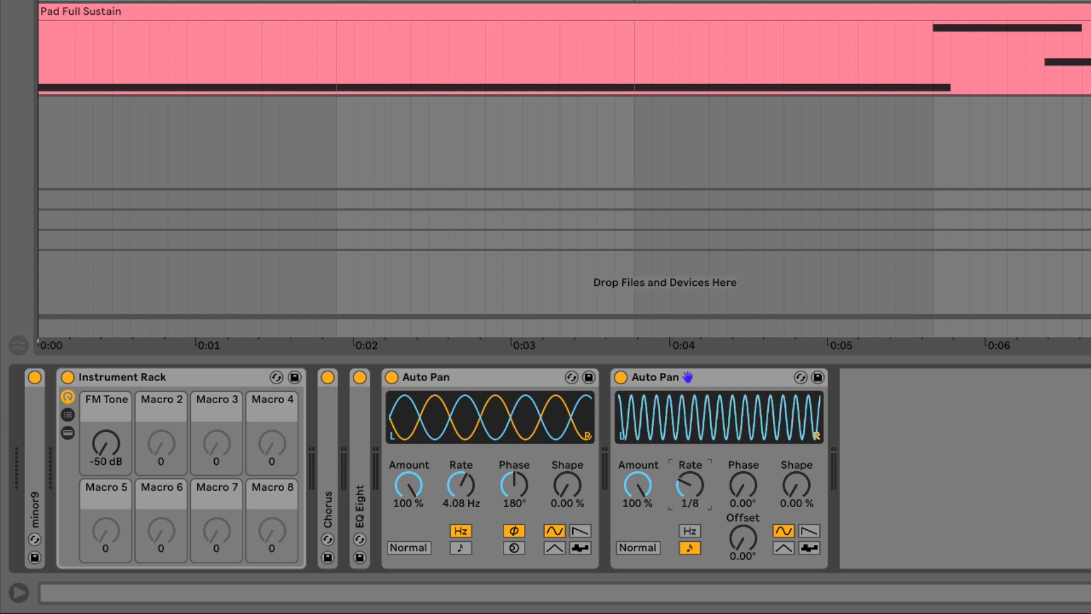
- Switch the second Auto Pan's waveform to a ramp
click(688, 531)
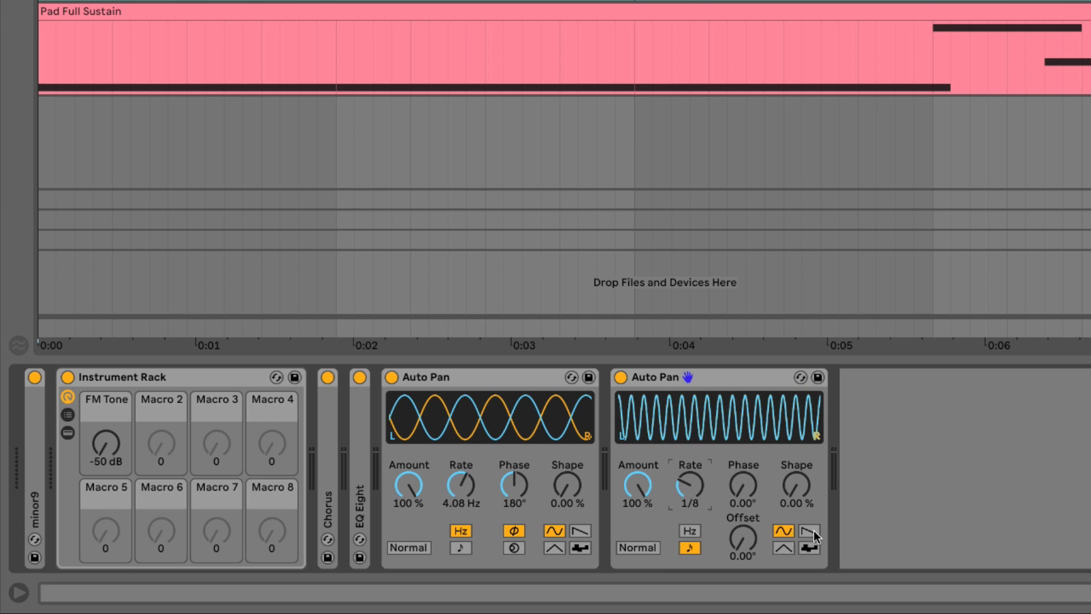
click(808, 530)
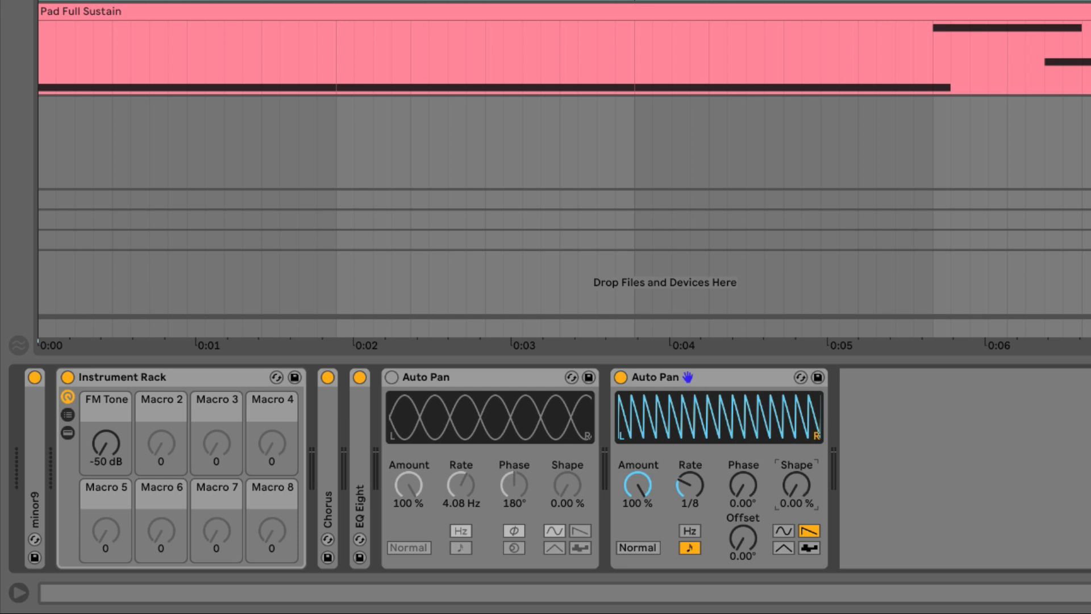
mouse_move(798, 493)
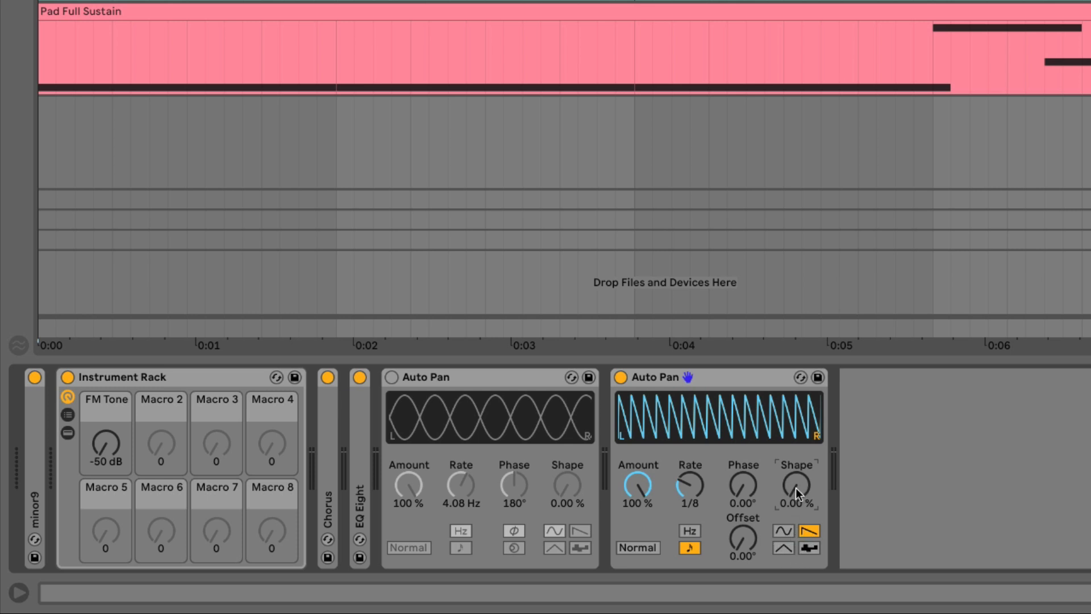
- Push the second Auto Pan's Shape to 100%, audition it, then settle around 38%
drag(796, 485, 796, 473)
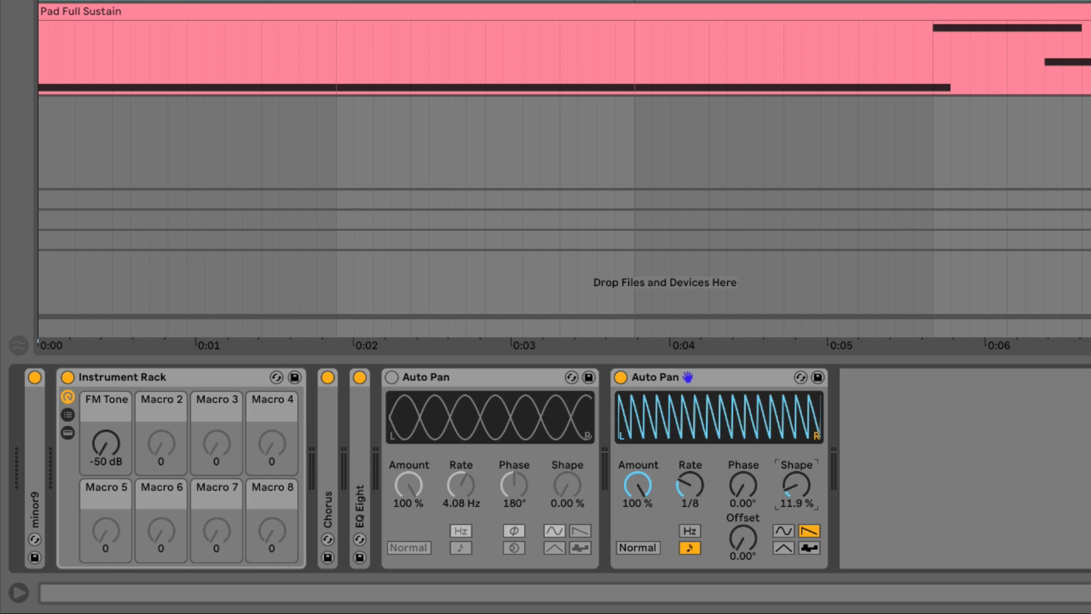
drag(791, 486, 791, 473)
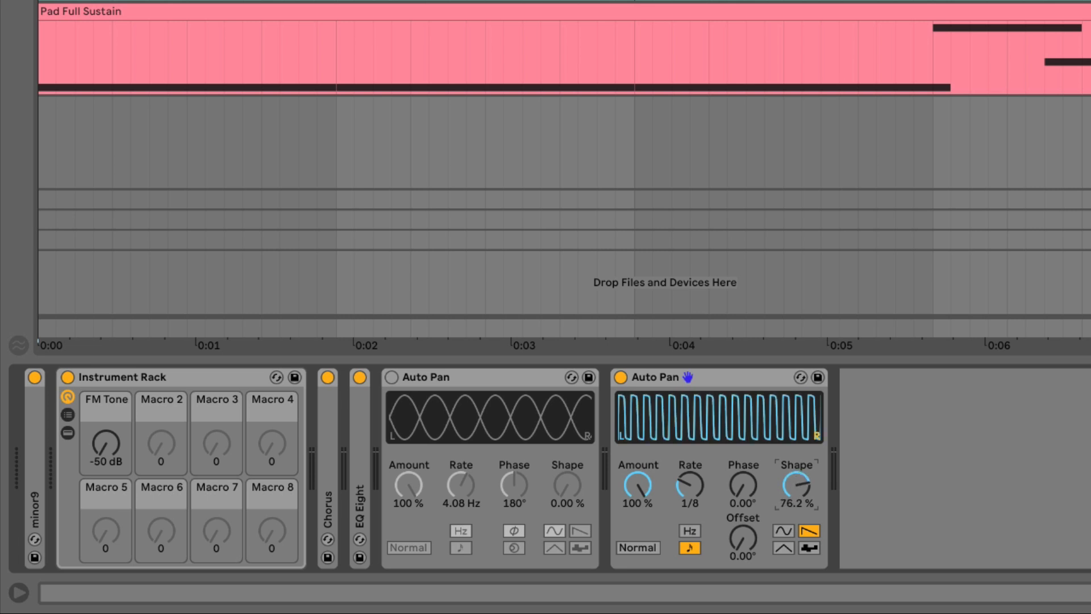
drag(794, 486, 794, 466)
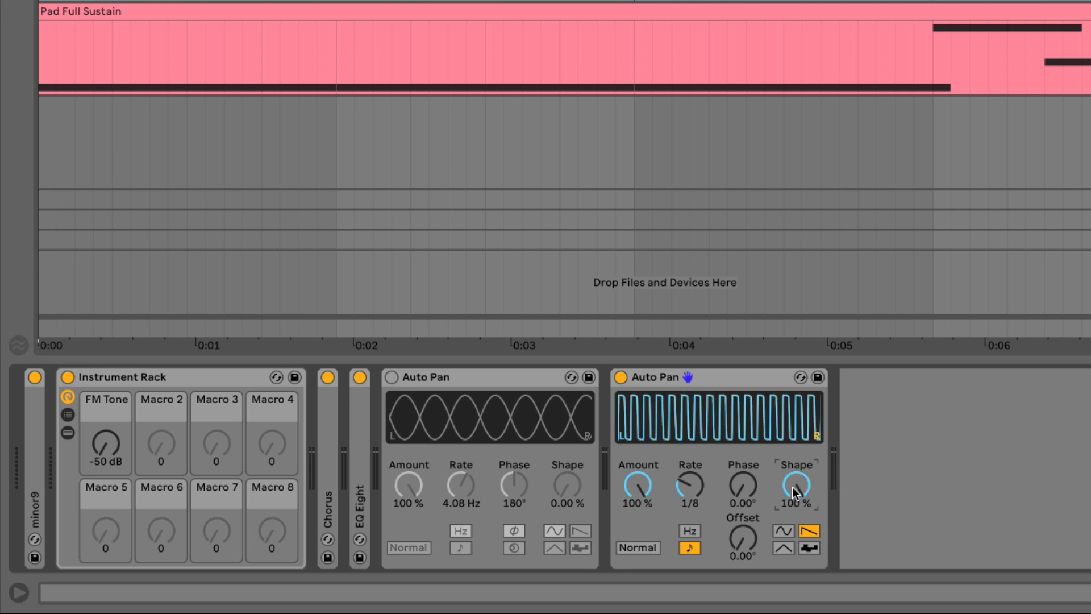
click(17, 590)
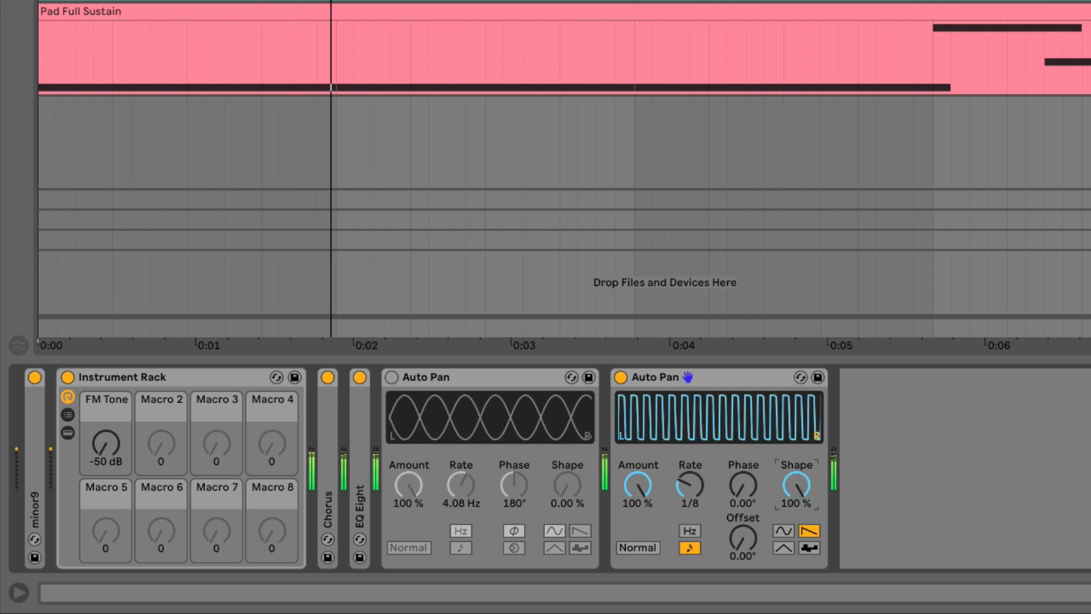
drag(794, 488, 794, 515)
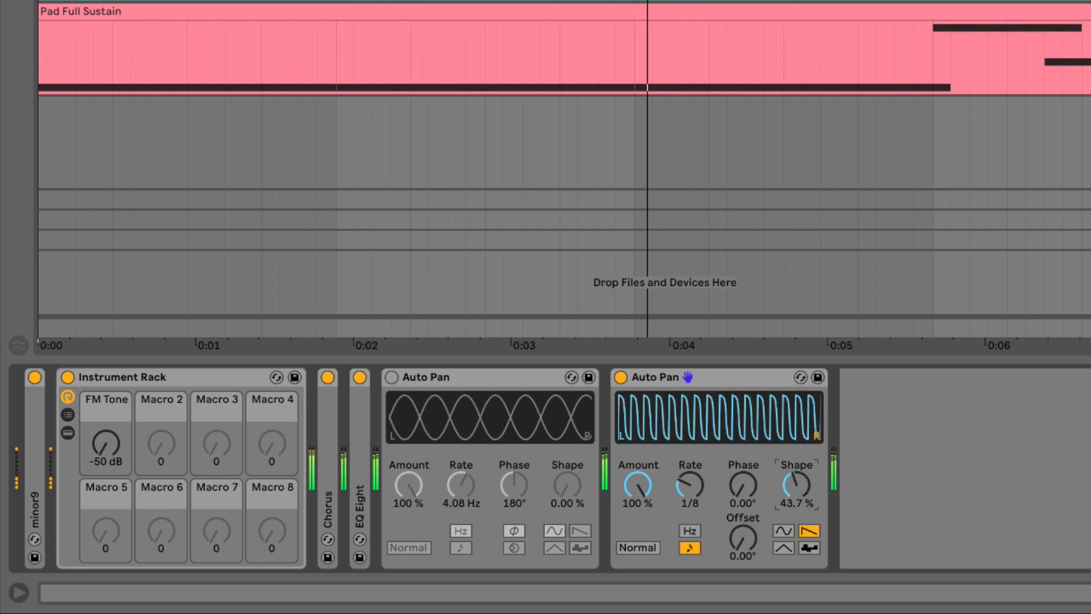
drag(794, 484, 794, 466)
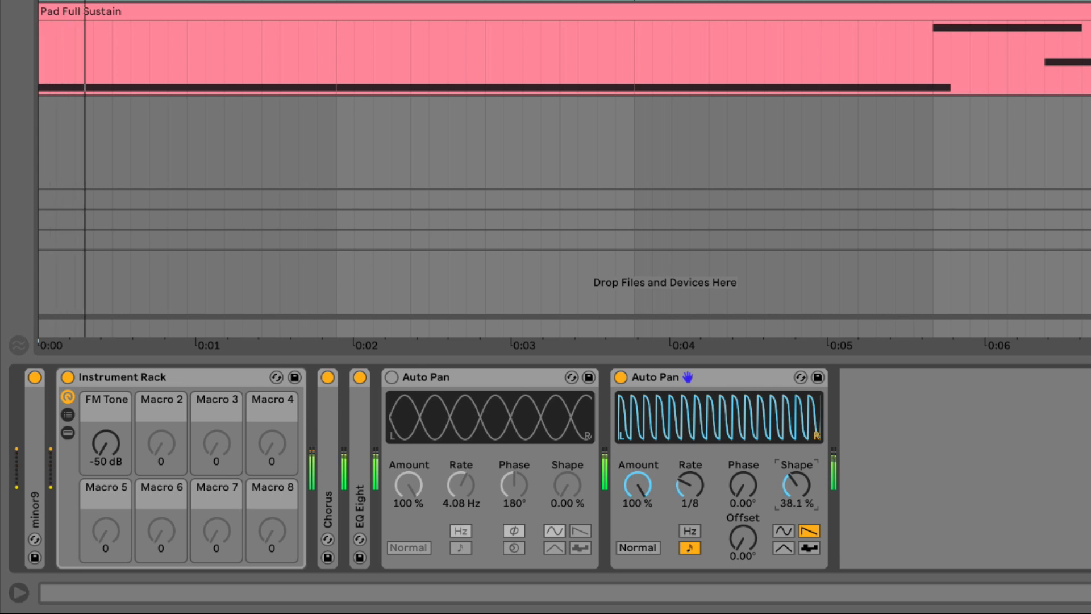
drag(689, 484, 689, 459)
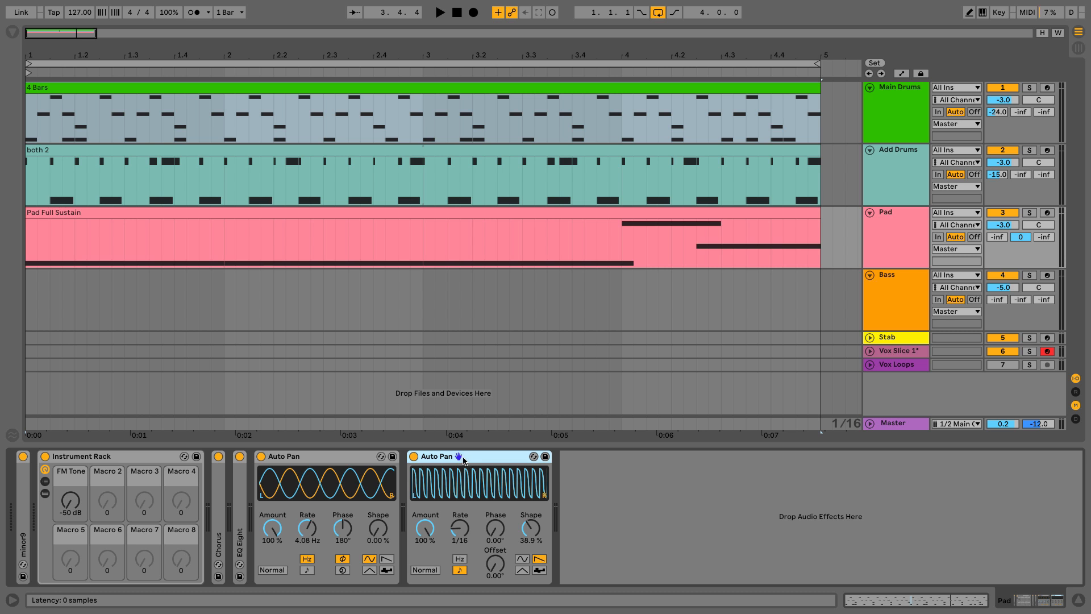
mouse_move(479, 460)
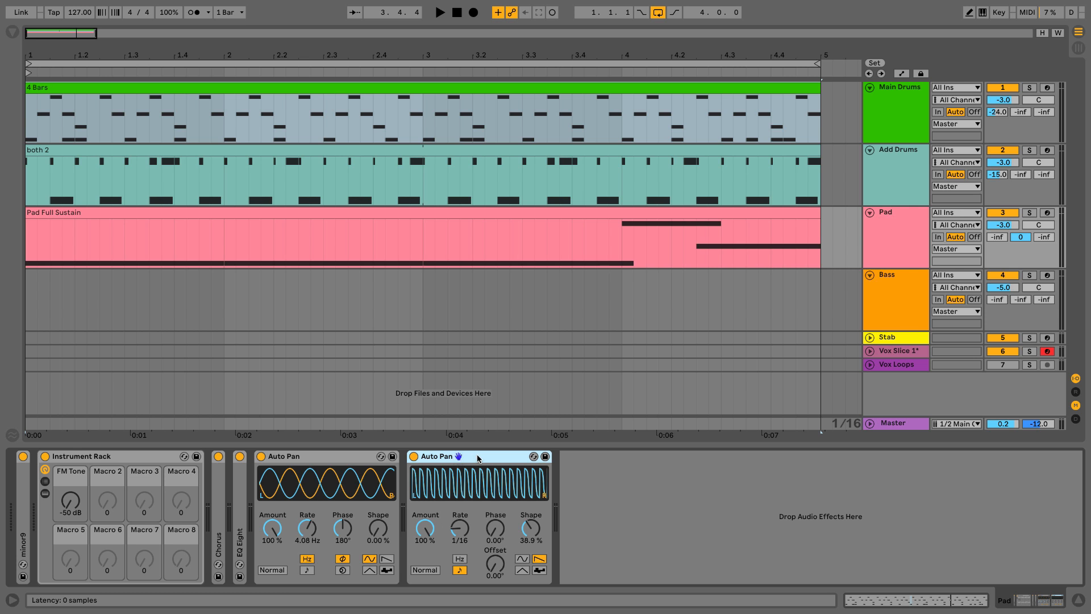
mouse_move(486, 459)
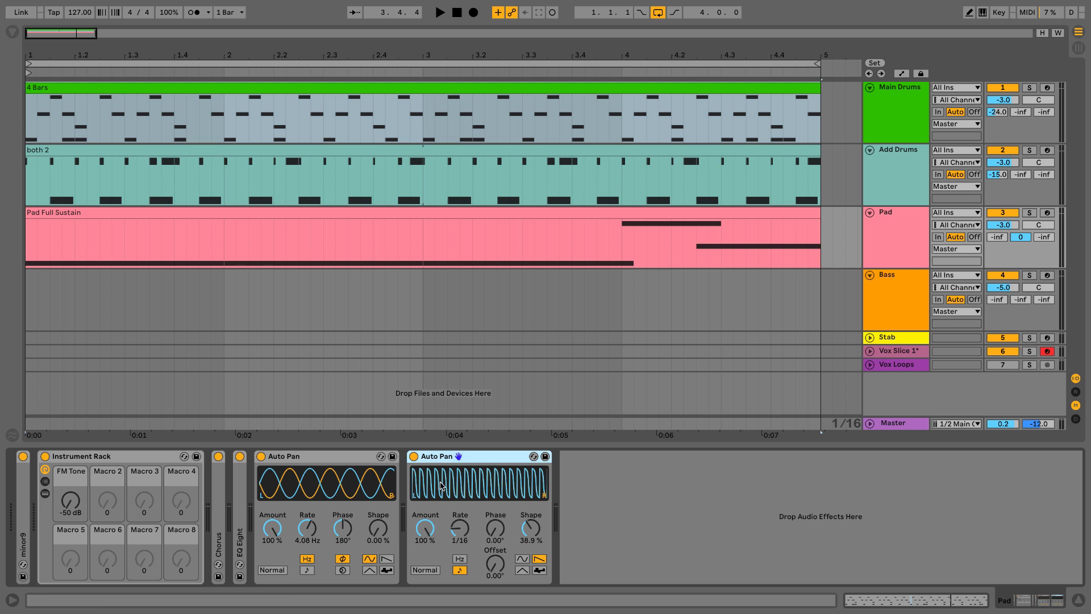
- Set the third Auto Pan to 1/4 rate, 100% amount, 0° phase with a ramp waveform
click(413, 456)
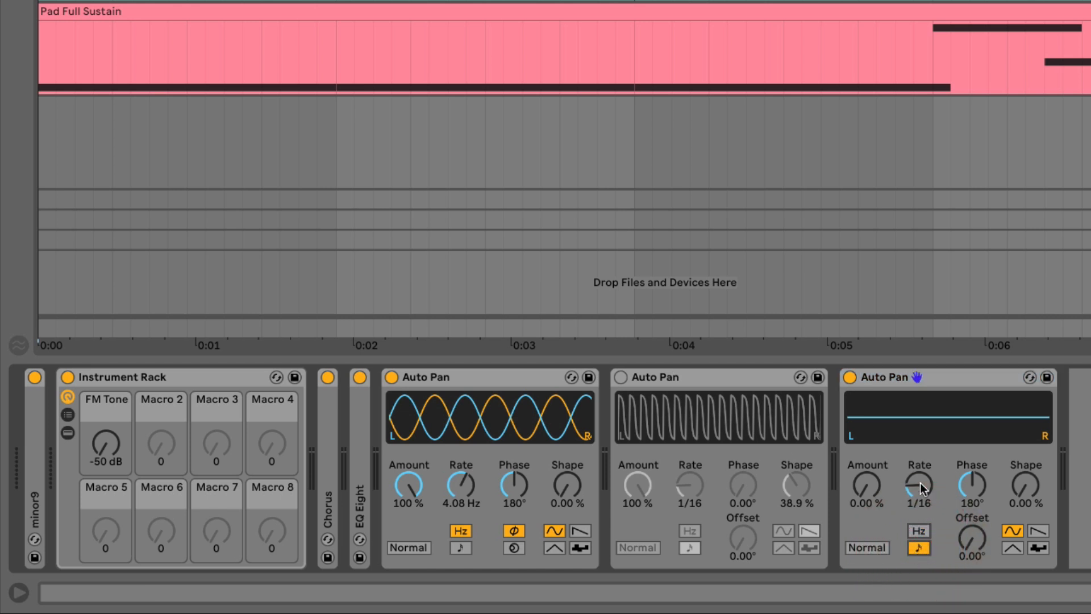
drag(918, 487, 918, 452)
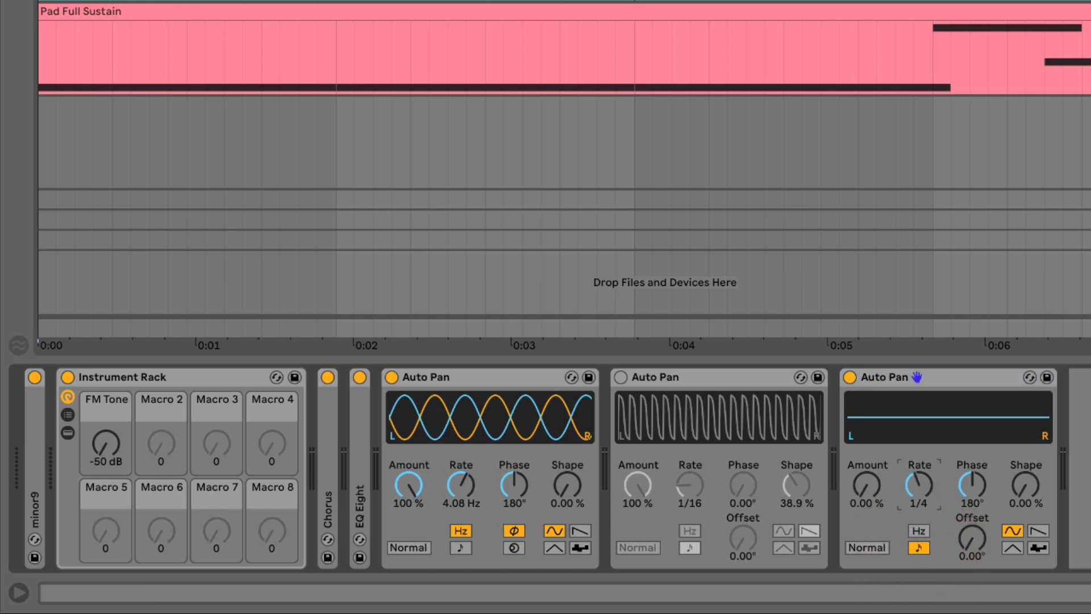
drag(866, 485, 866, 466)
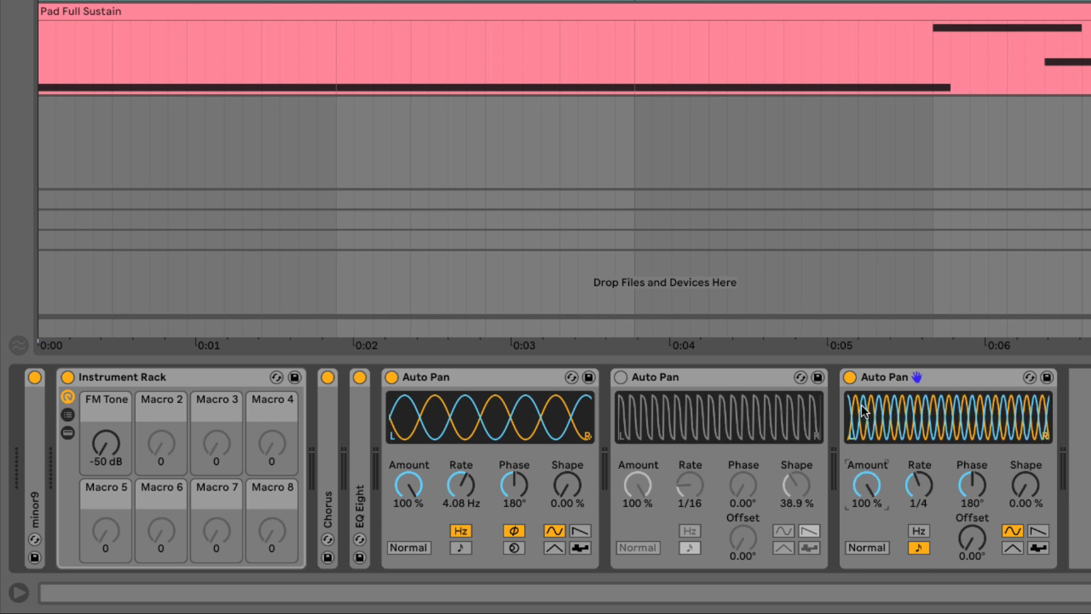
mouse_move(1000, 497)
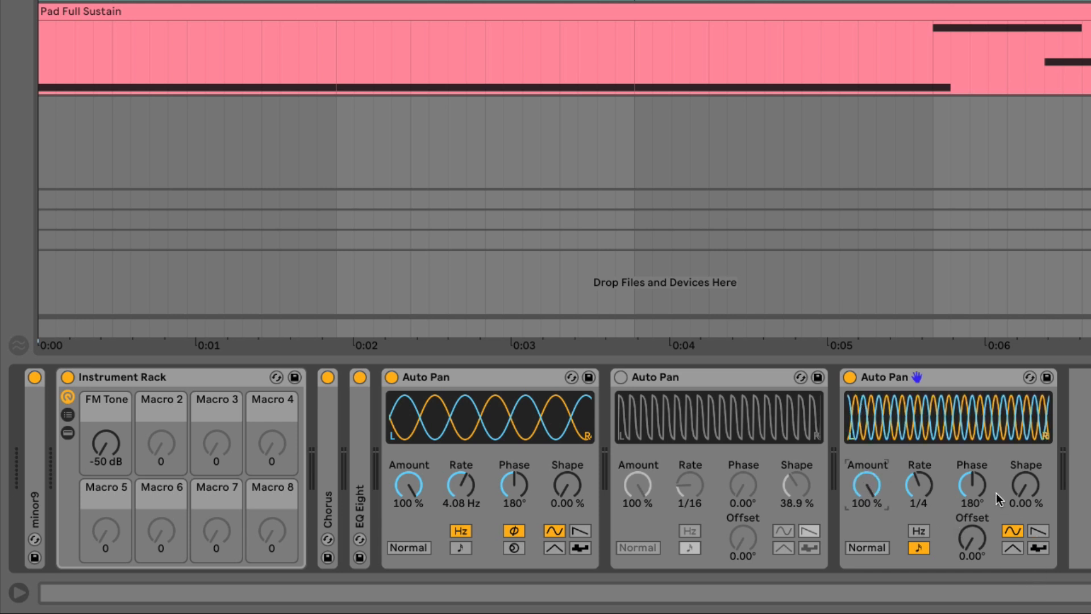
drag(971, 485, 972, 501)
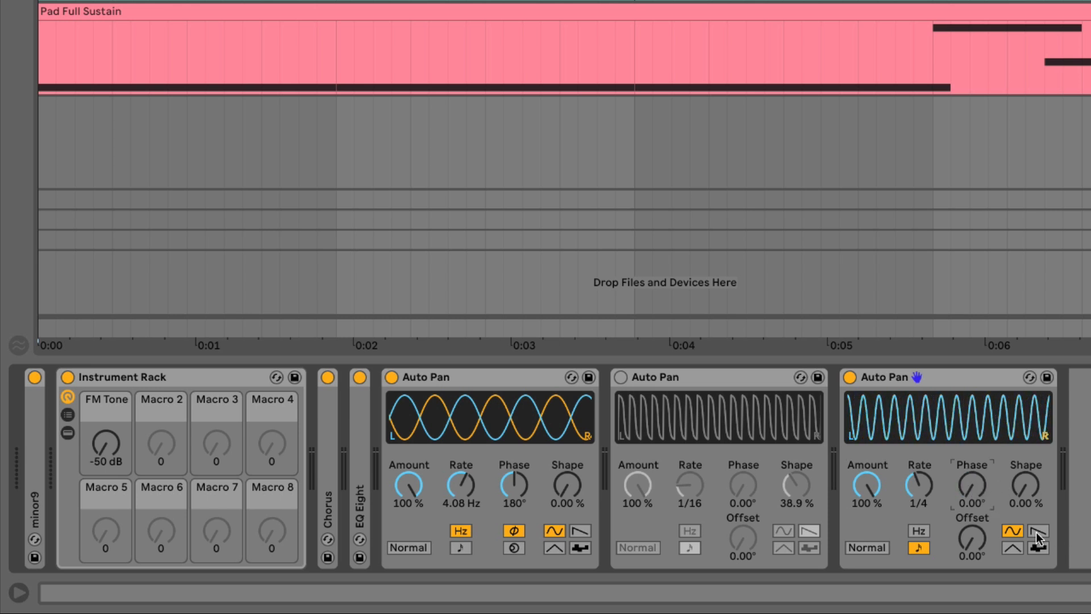
click(1037, 529)
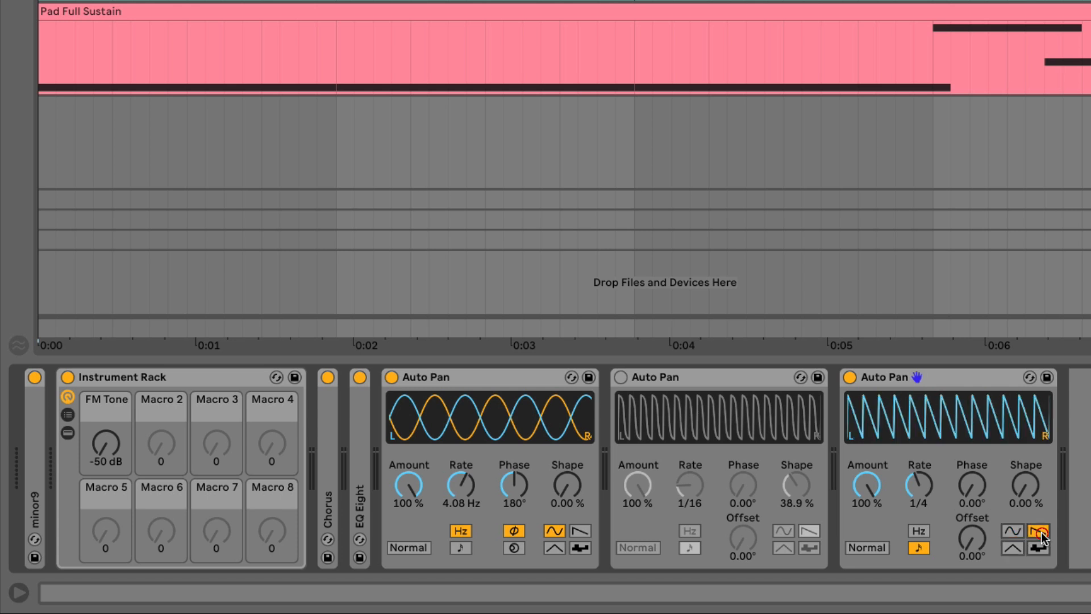
click(1037, 530)
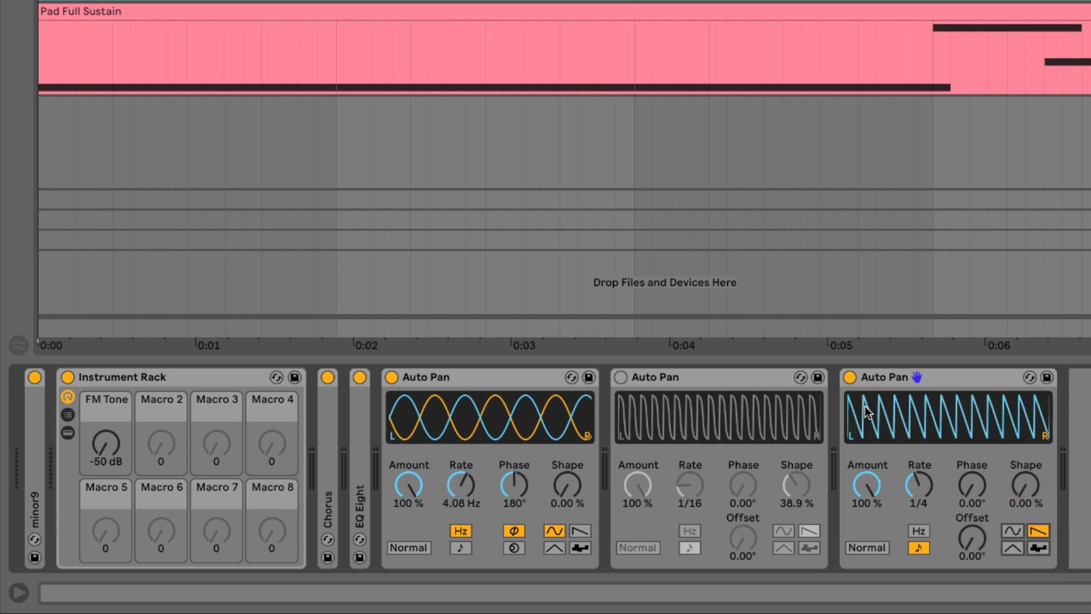
mouse_move(914, 443)
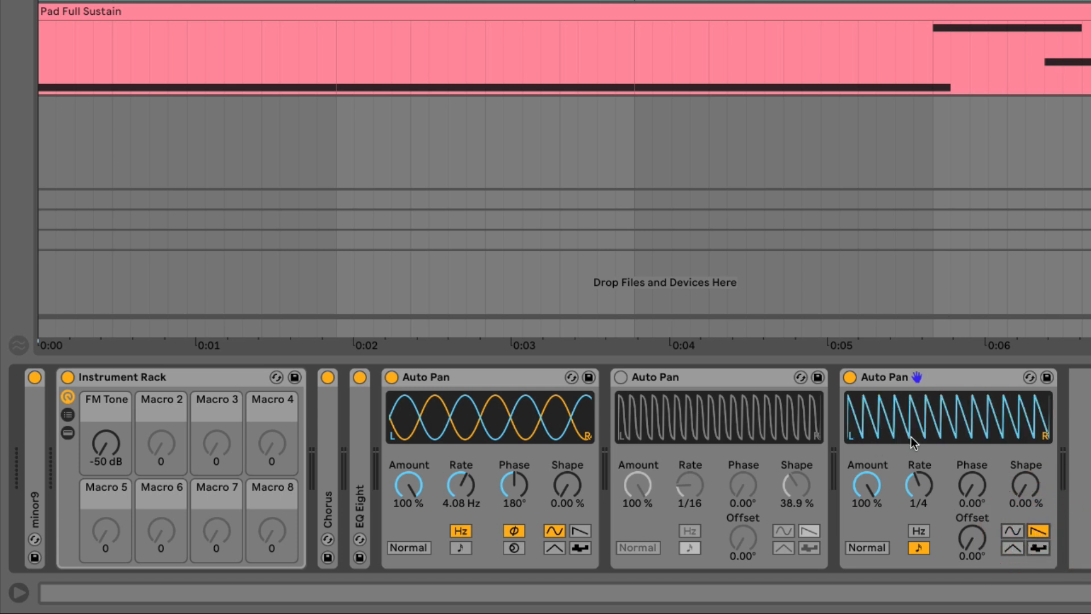
mouse_move(872, 555)
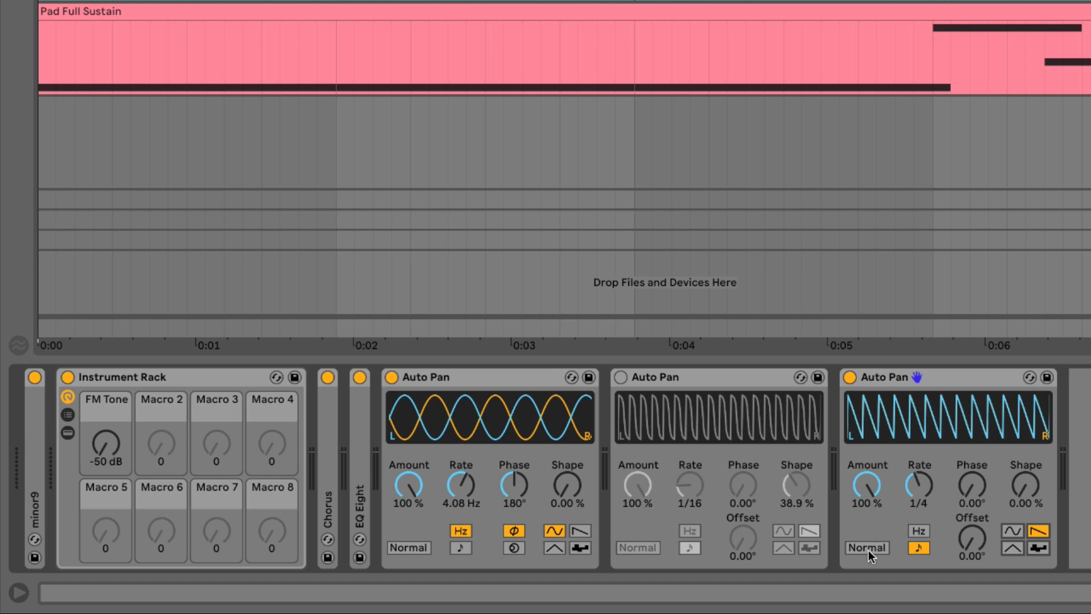
- Switch the third Auto Pan to Invert mode, briefly toggling the Pad's hall send
click(866, 548)
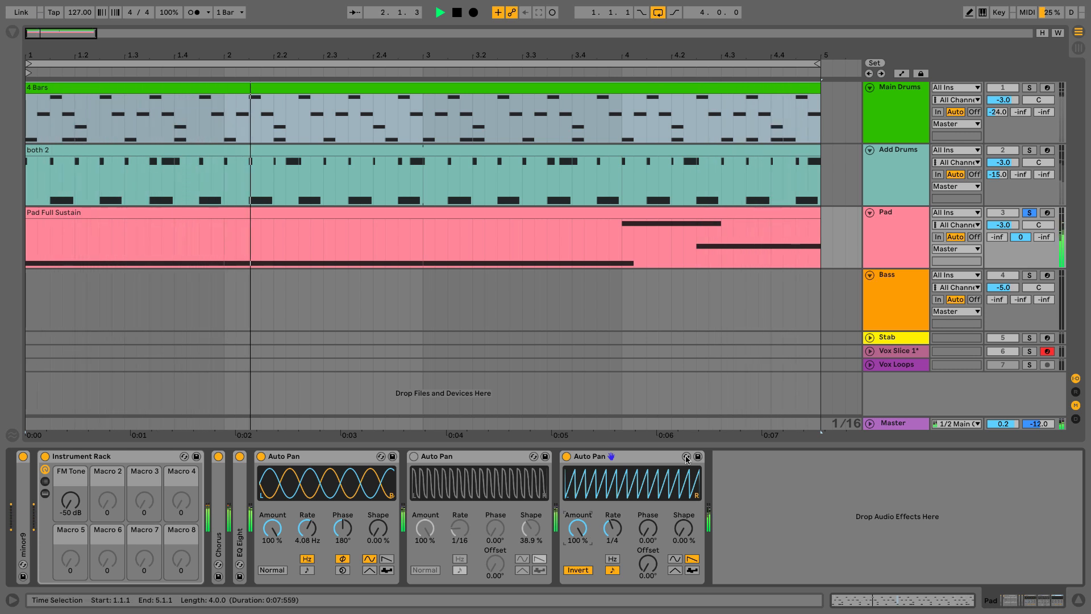
click(440, 12)
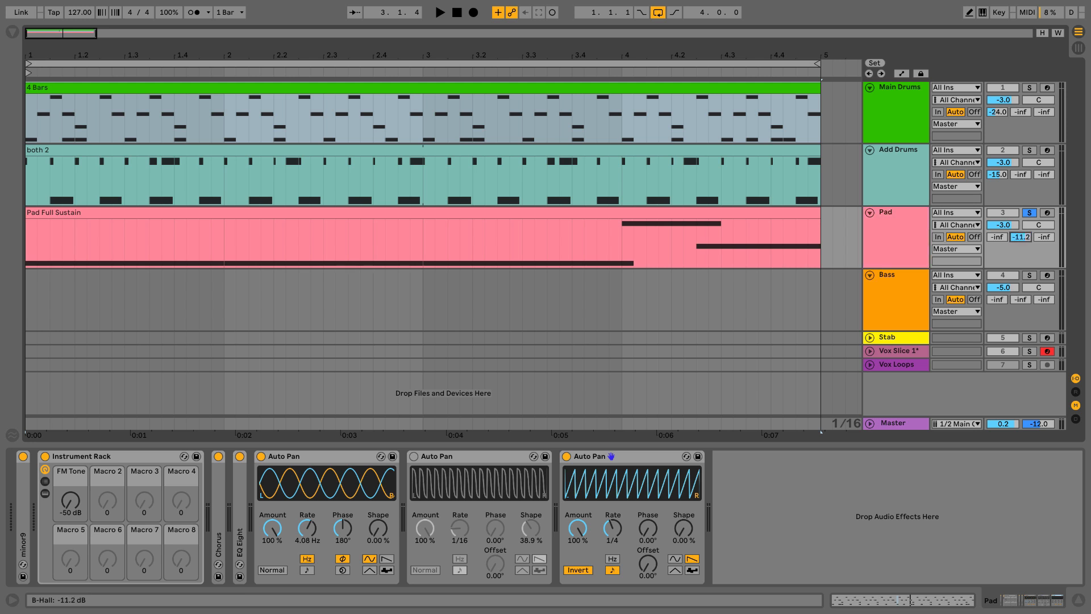
click(439, 11)
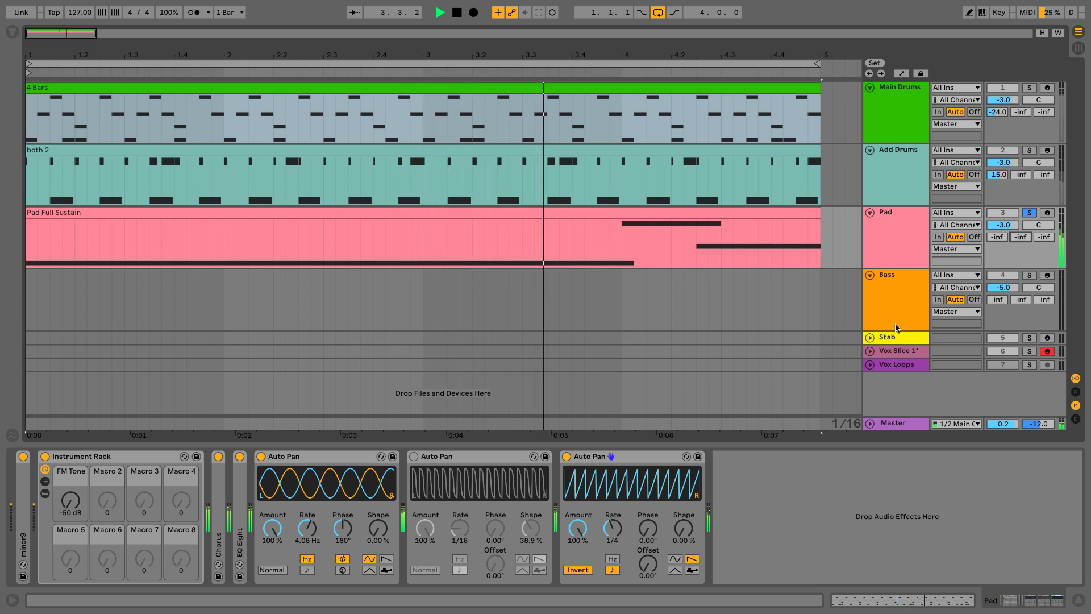
- Raise the third Auto Pan's Shape to about 52% for a squarer duck
click(1030, 212)
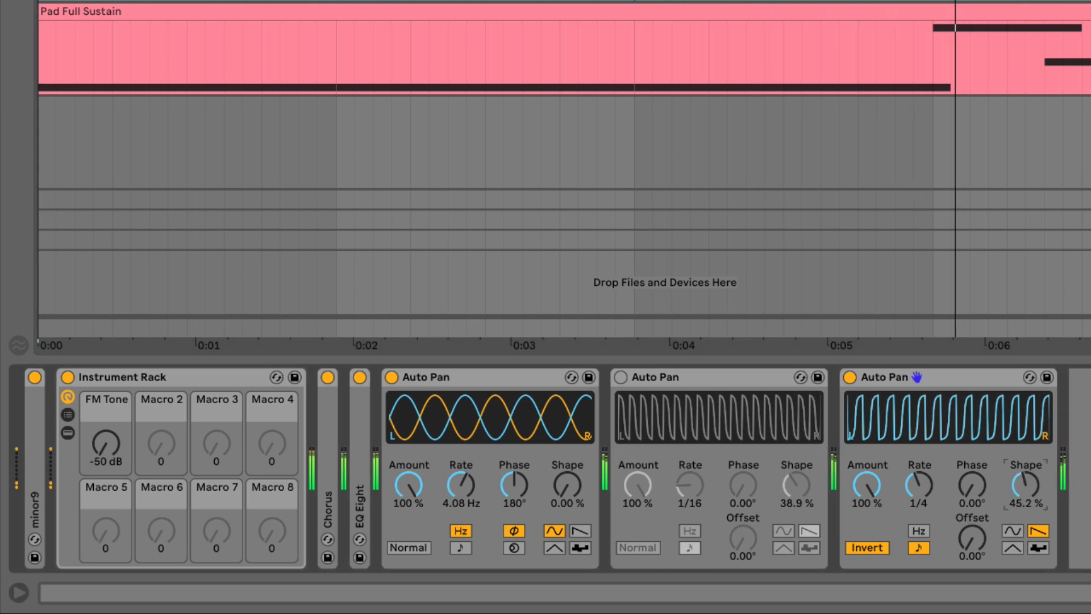
drag(1023, 484, 1023, 472)
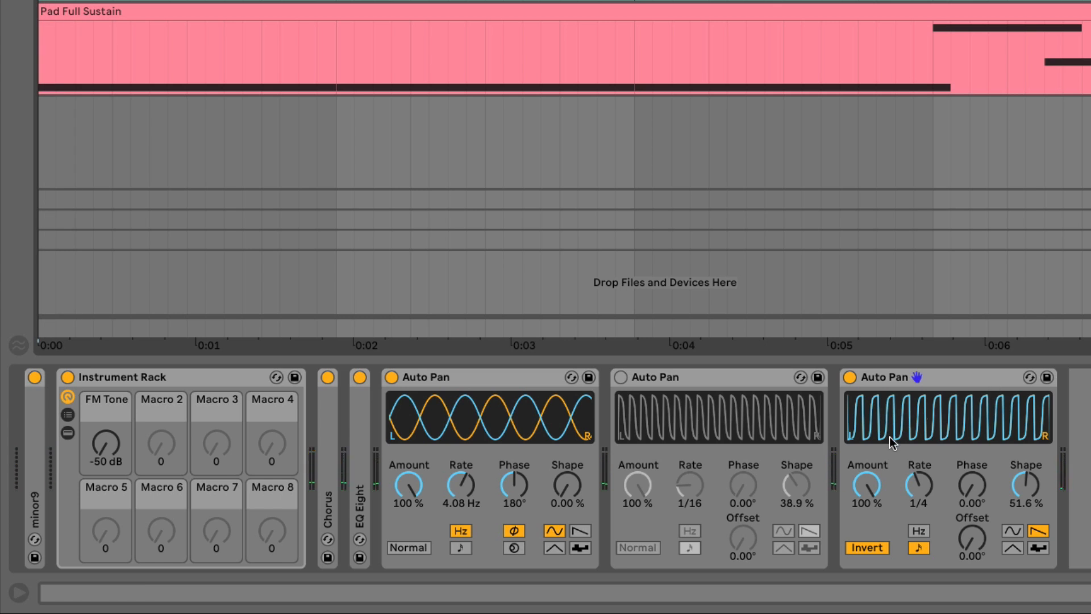
mouse_move(912, 401)
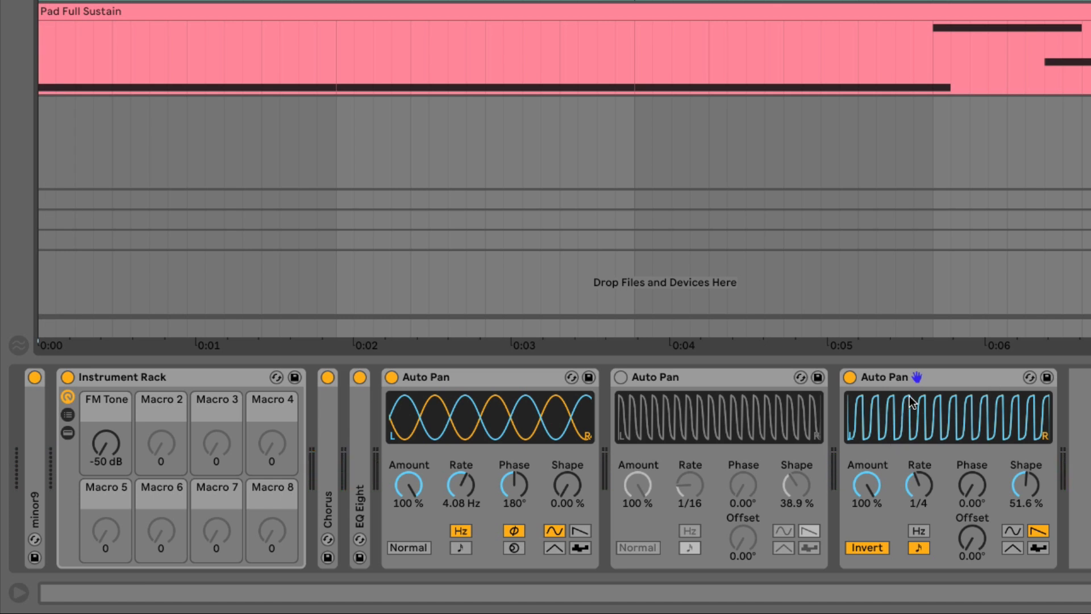
mouse_move(913, 457)
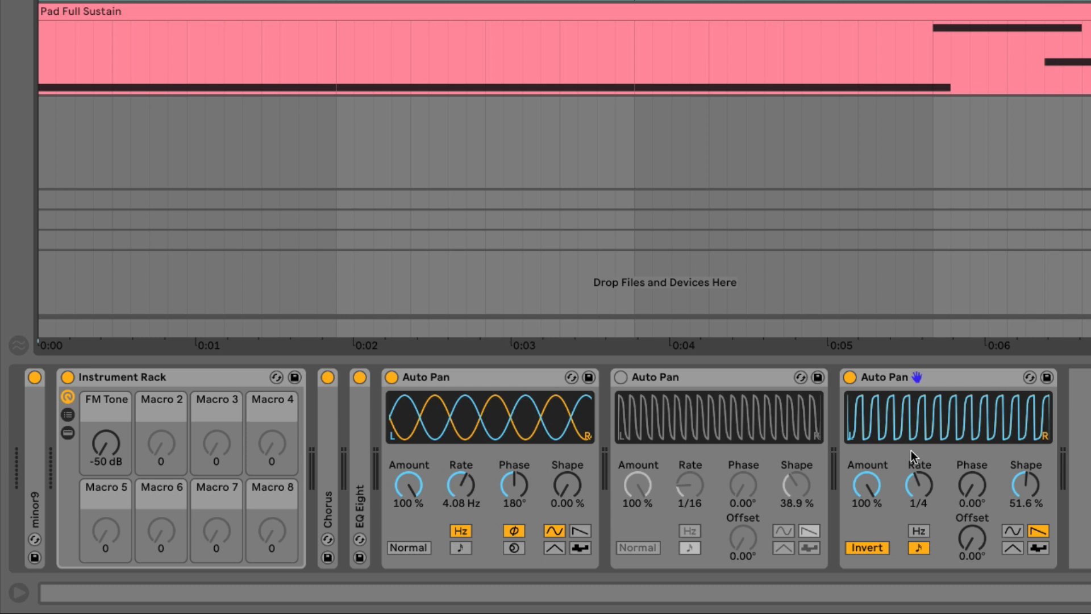
mouse_move(940, 414)
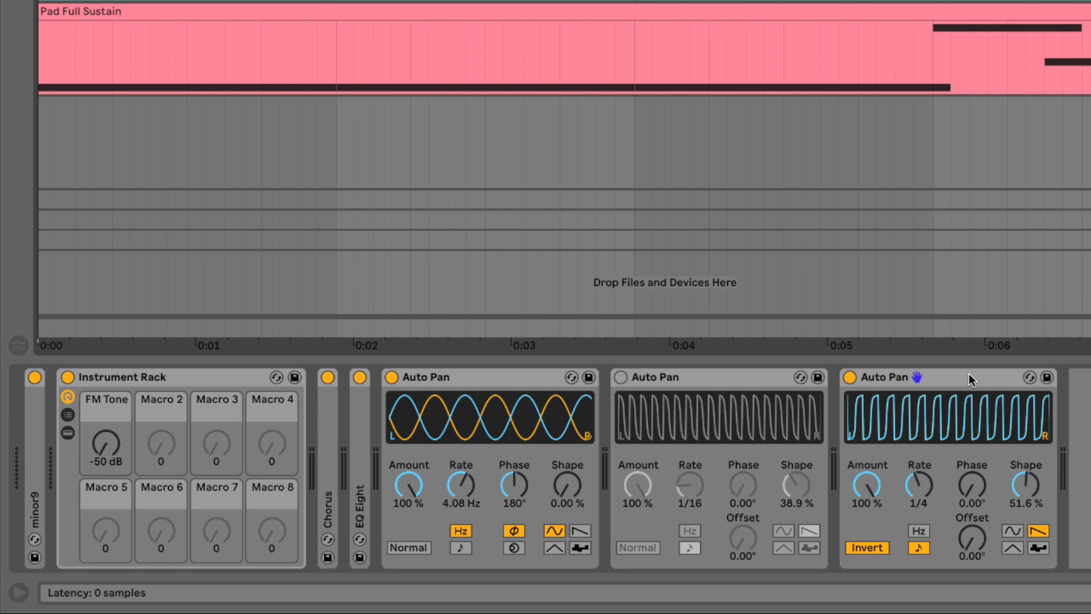
mouse_move(966, 380)
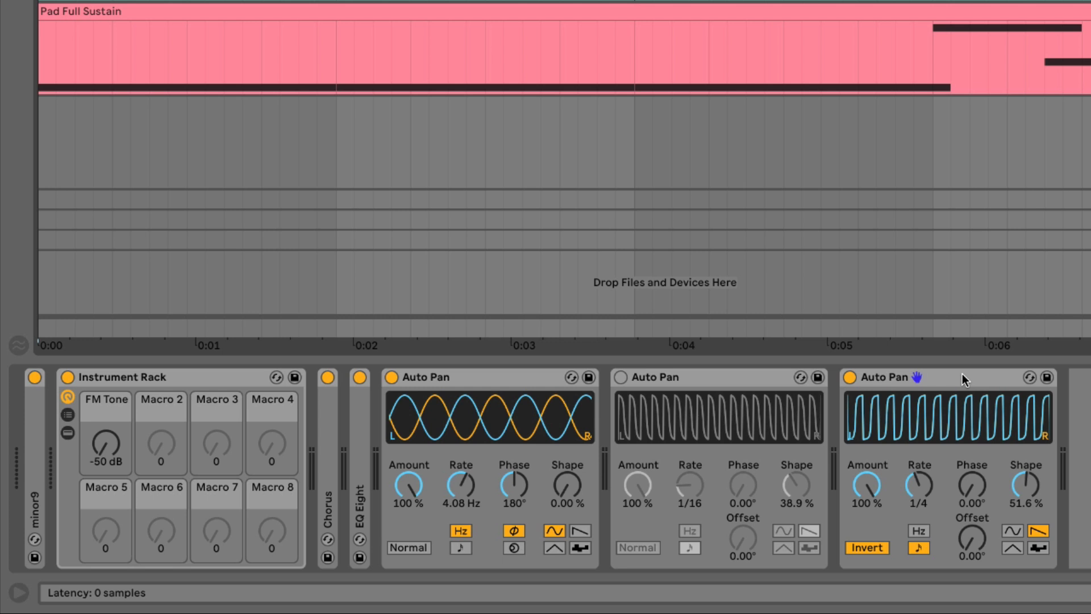
- Make the third Auto Pan a non-inverted sine and shift its offset to about 109°
click(884, 376)
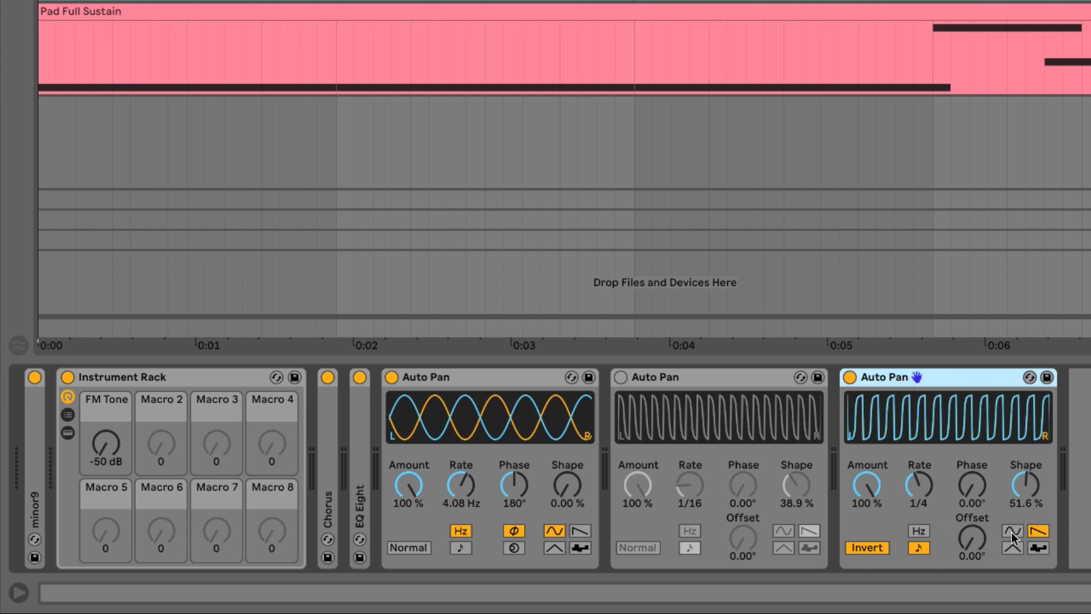
click(1015, 531)
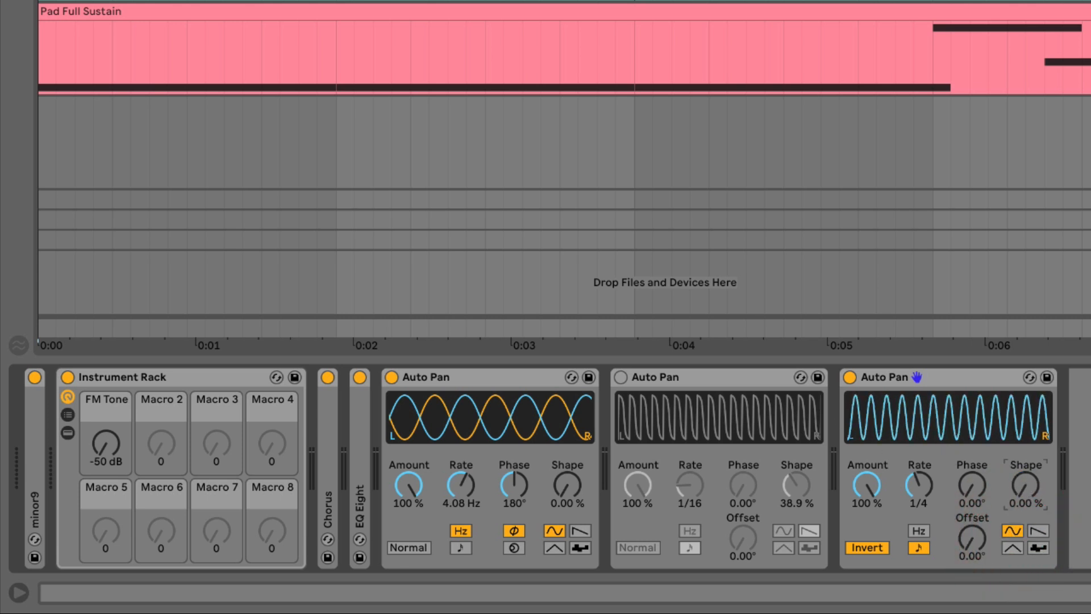
mouse_move(934, 581)
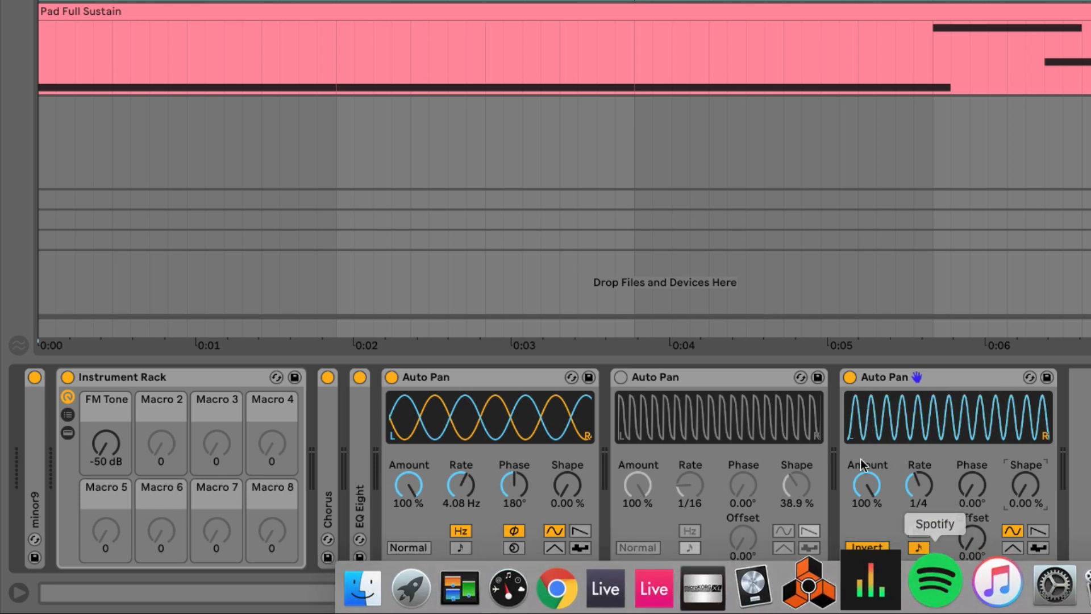
click(867, 548)
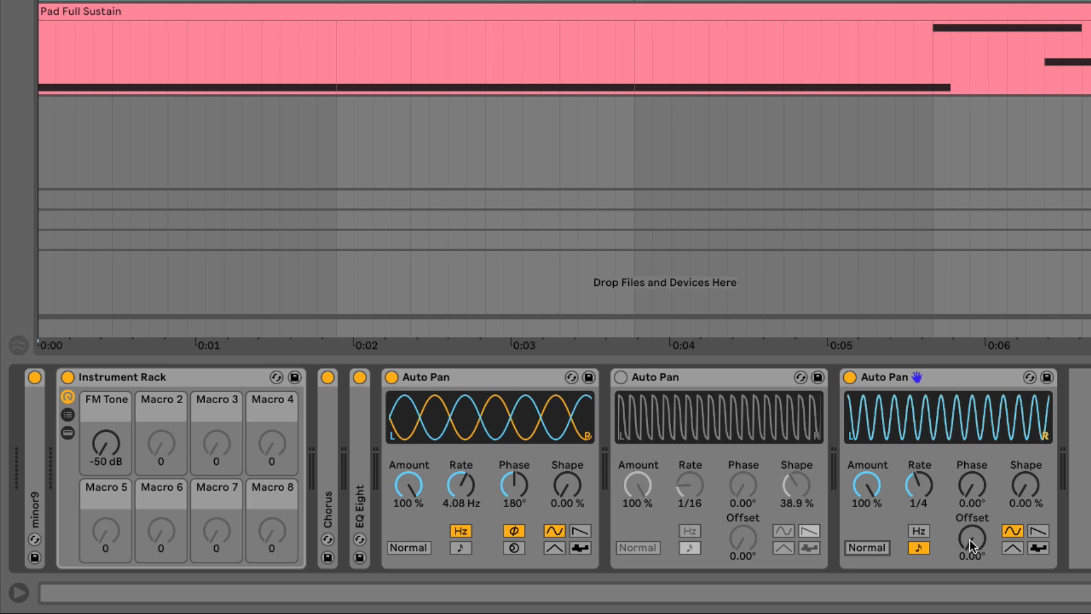
drag(972, 538, 971, 518)
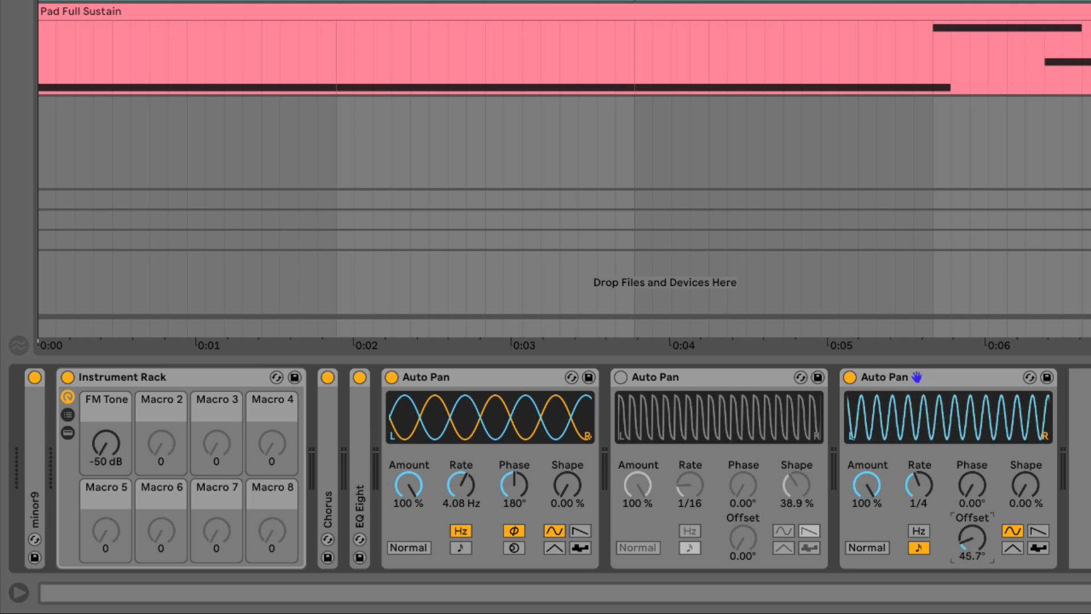
drag(971, 541, 972, 522)
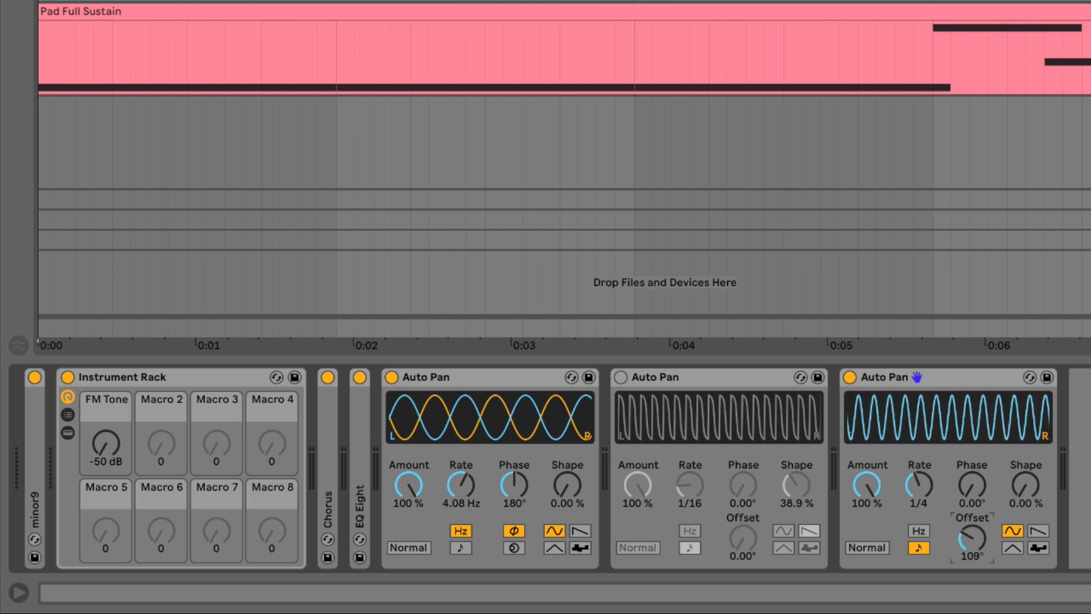
drag(972, 538, 971, 546)
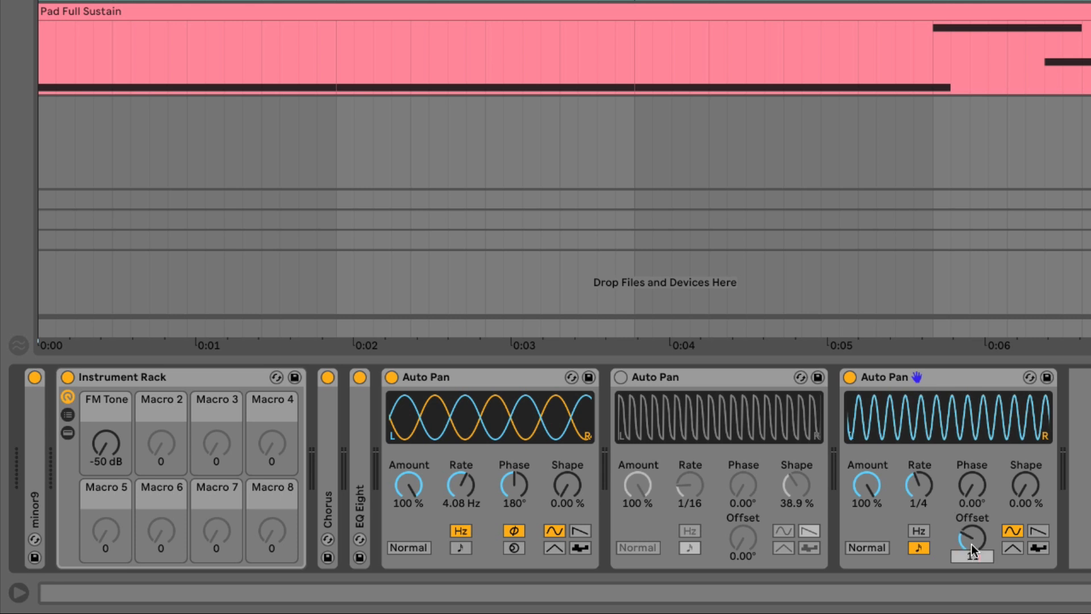
- Set the third Auto Pan's offset to exactly 110°
drag(971, 539, 971, 518)
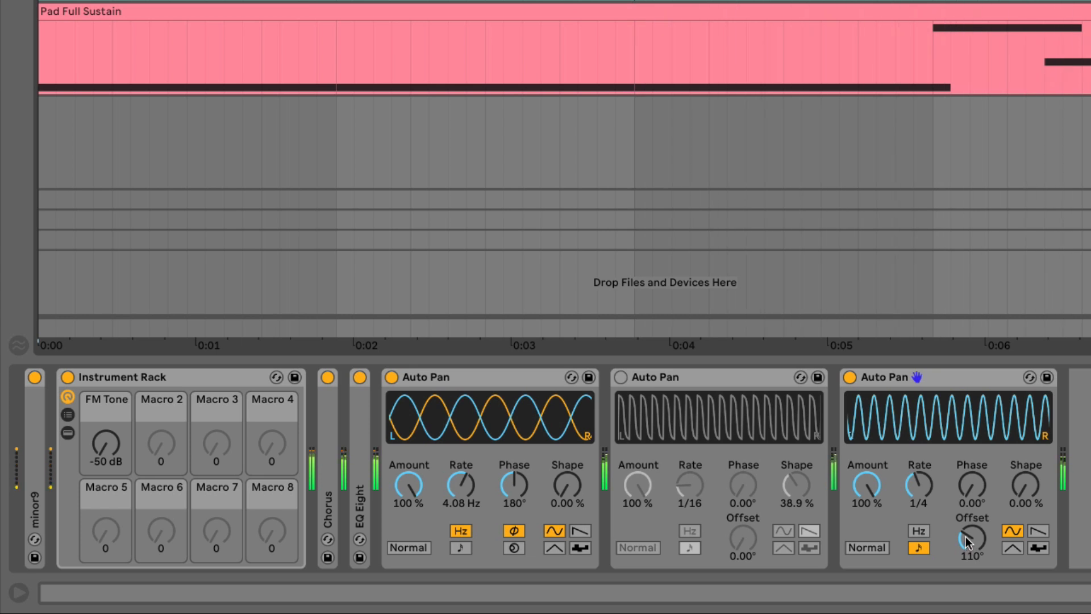
drag(970, 538, 970, 546)
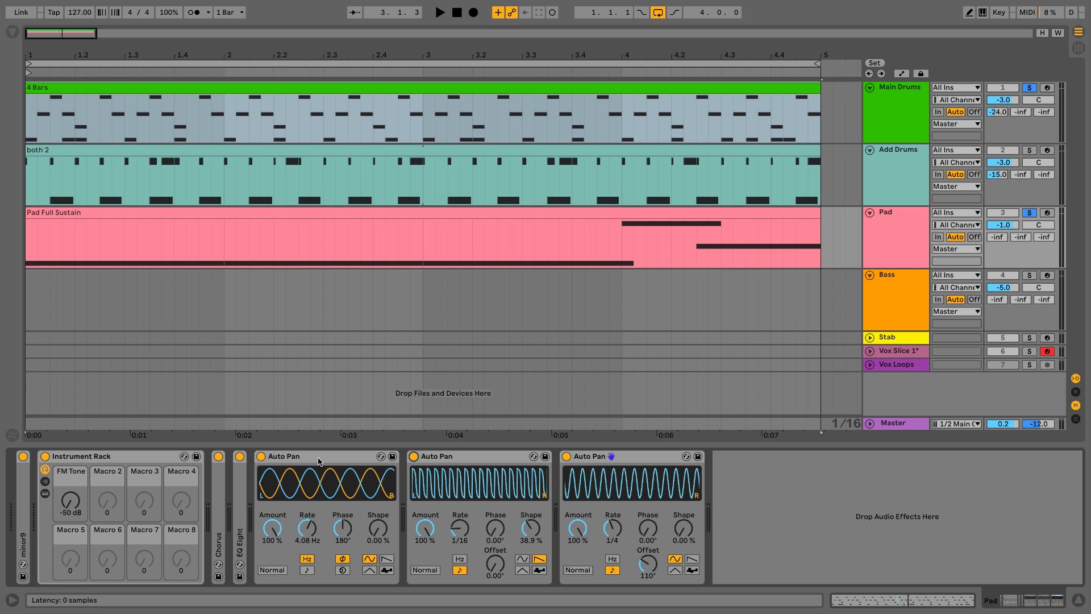
- Review the three Auto Pans in turn: panning, 1/16 gating and 1/4 sine ducking
click(314, 455)
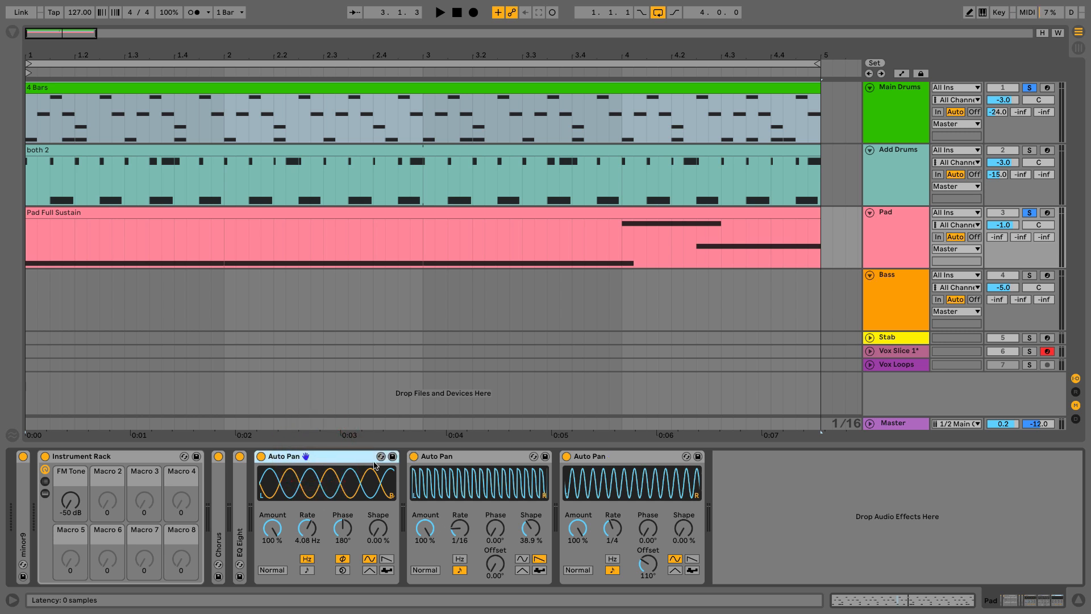
mouse_move(465, 459)
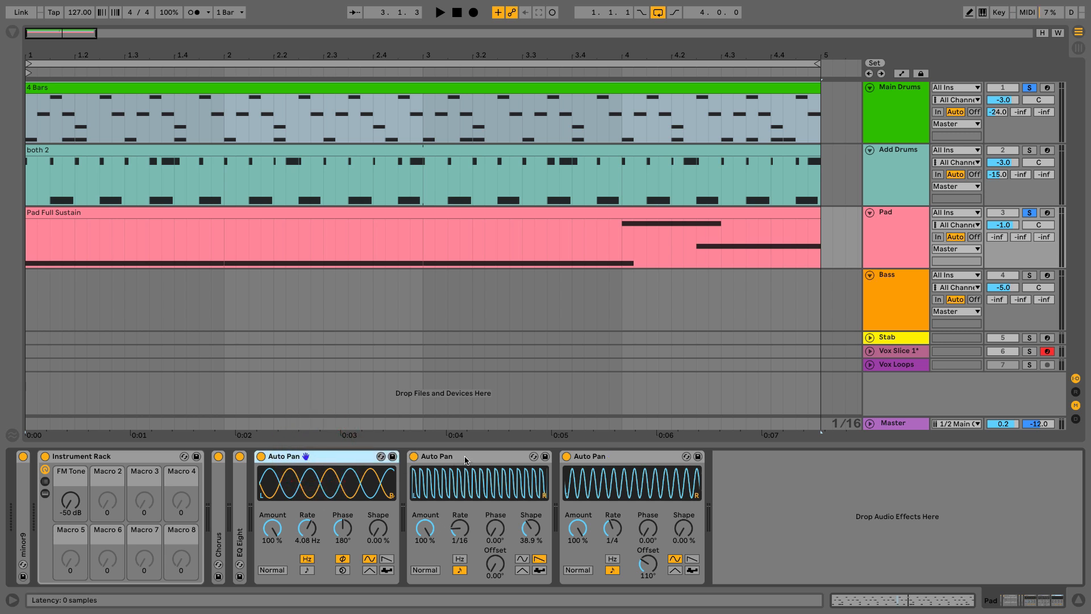
click(590, 455)
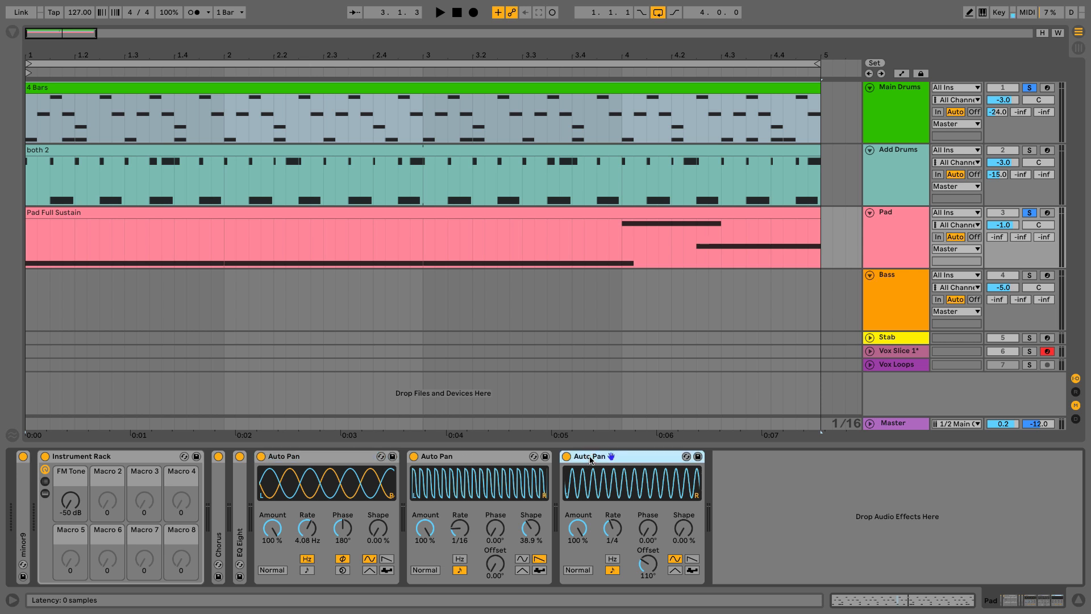
click(452, 456)
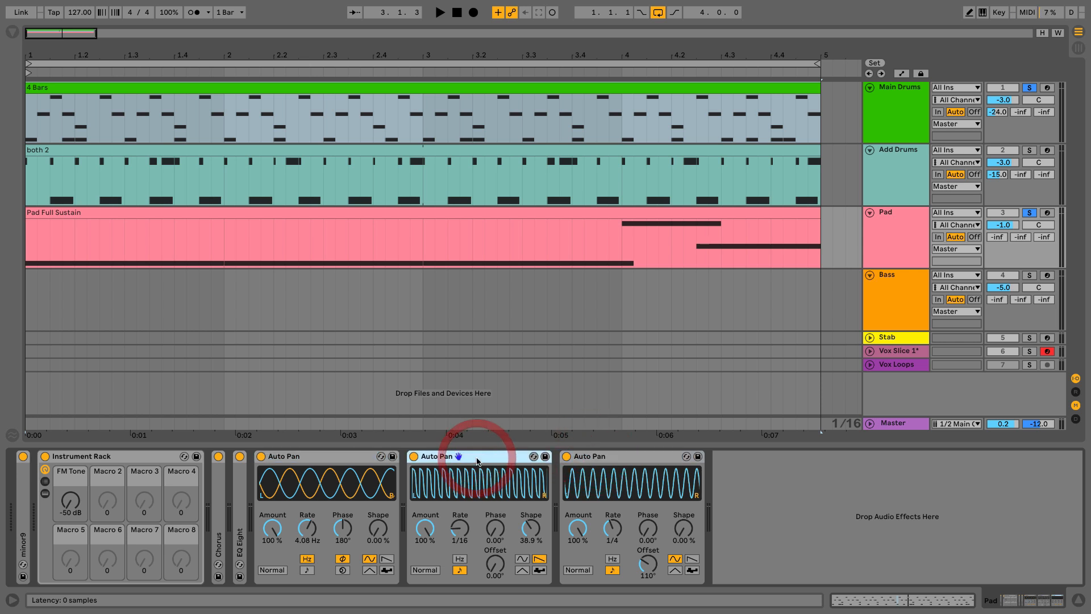